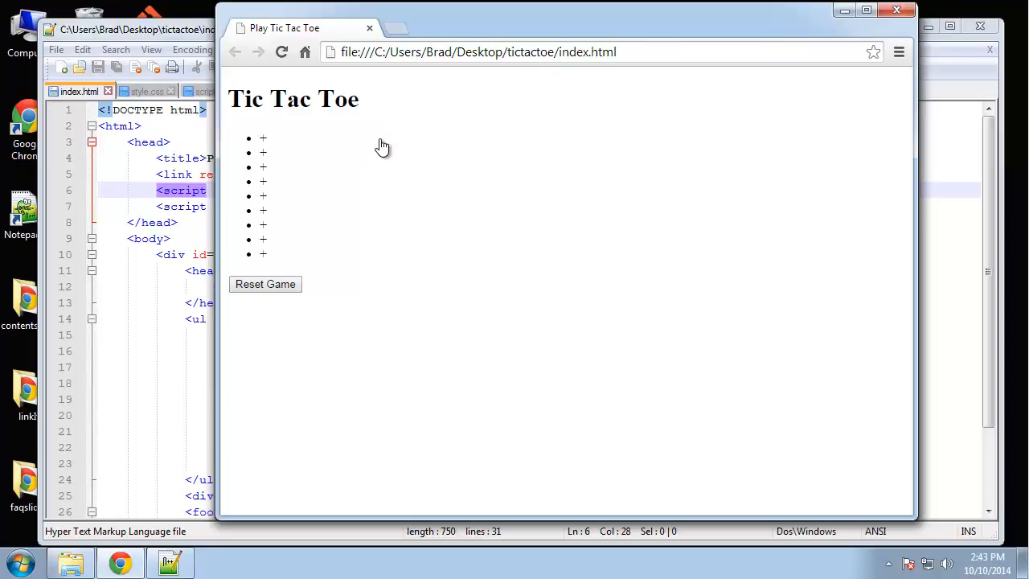
{"action": "mouse_move", "coordinate": [143, 188]}
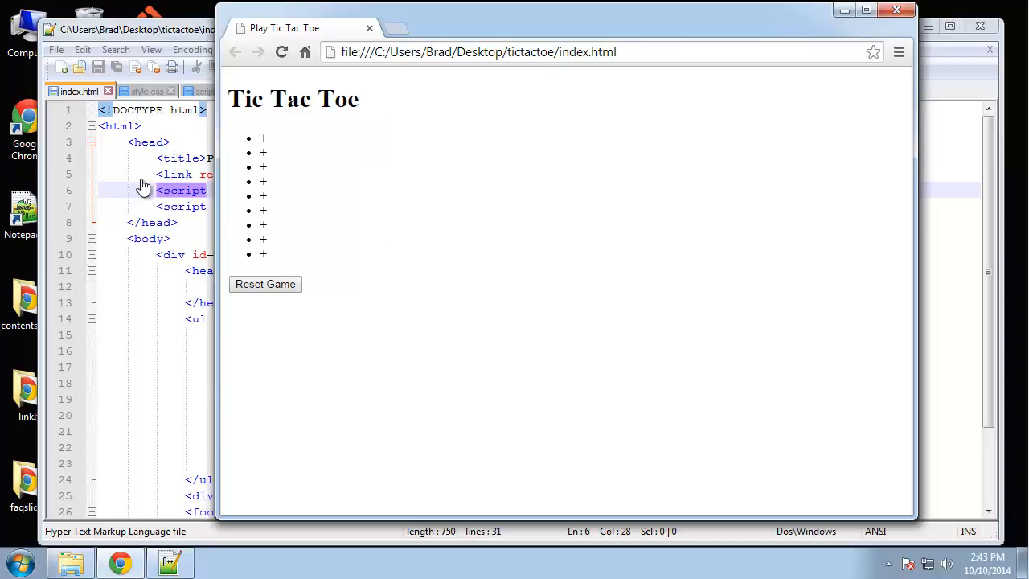
Bring the Notepad++ window with the empty style.css back to the front
{"action": "left_click", "coordinate": [147, 90]}
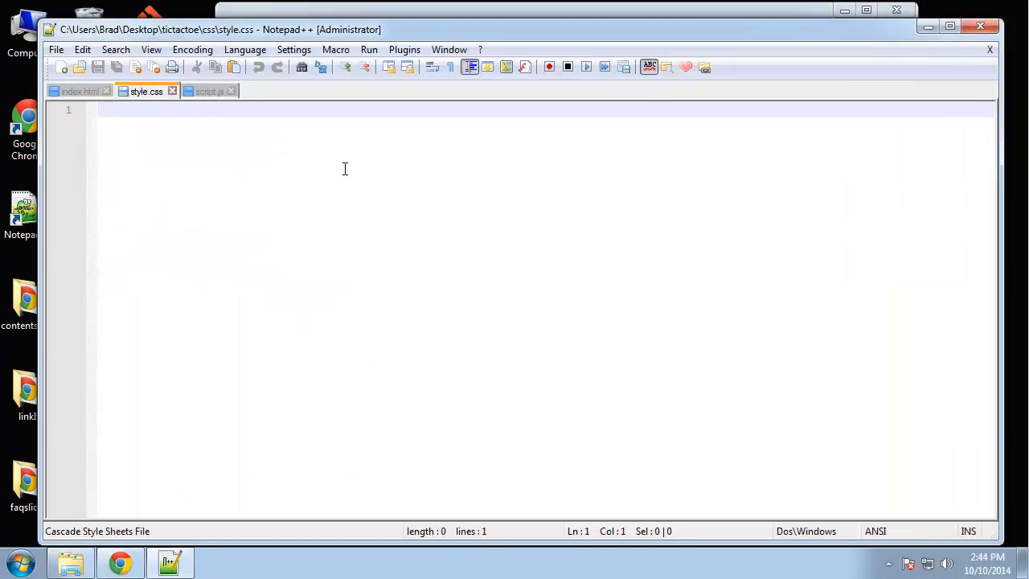
Start a body rule with background #1c1b1b
{"action": "type", "text": "body{}"}
{"action": "type", "text": "background:"}
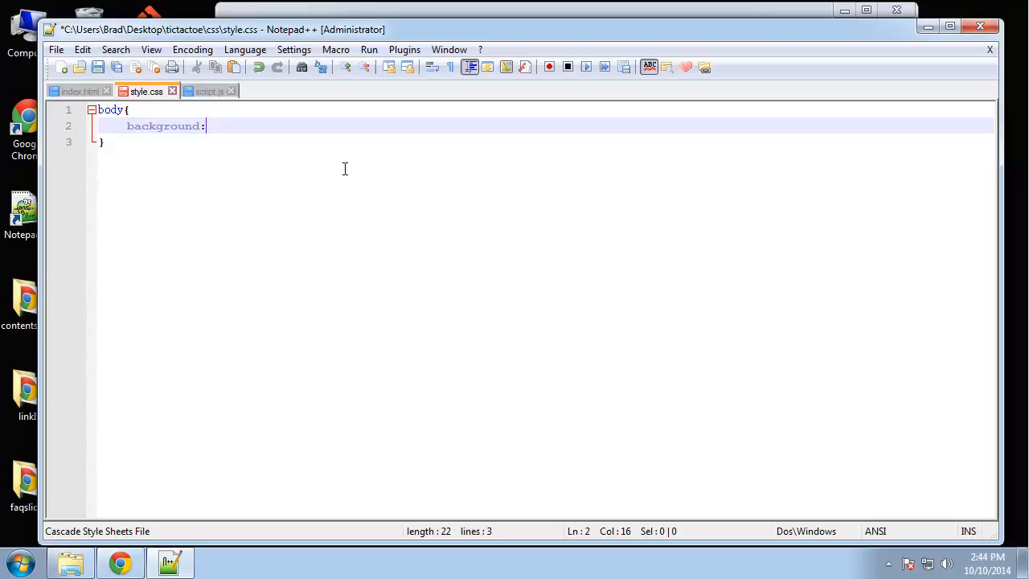
{"action": "type", "text": "#"}
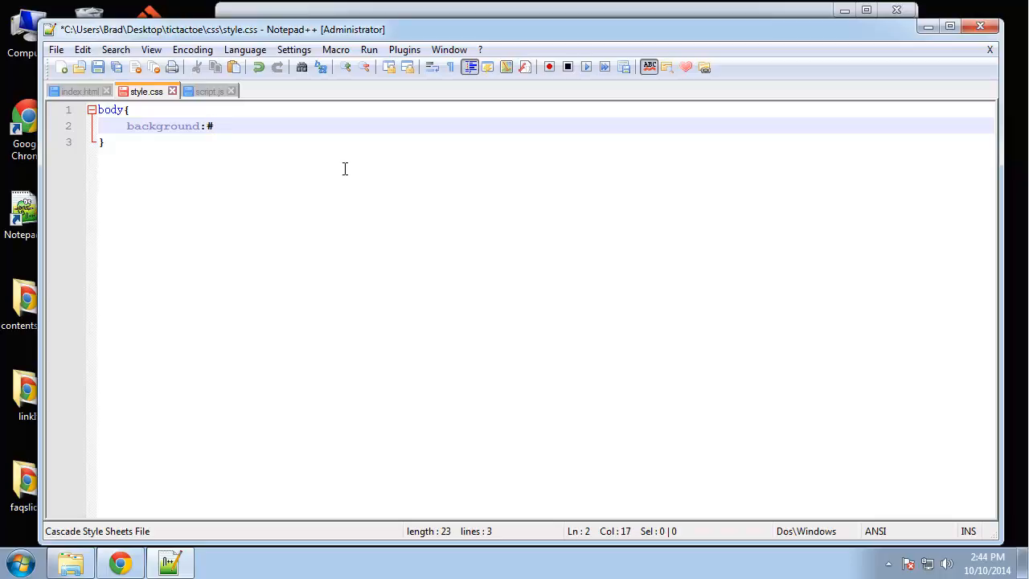
{"action": "type", "text": "1c"}
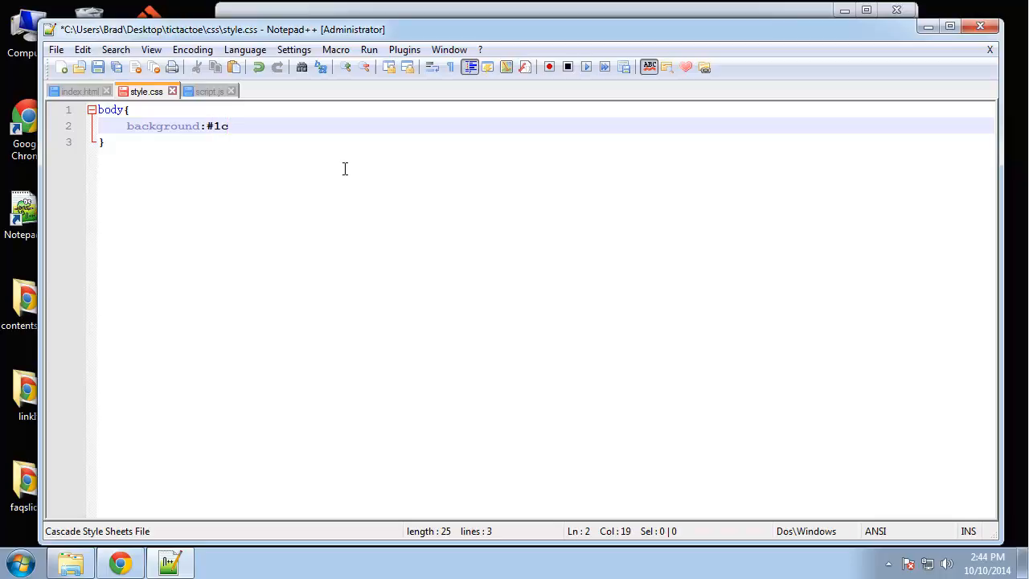
{"action": "type", "text": "1"}
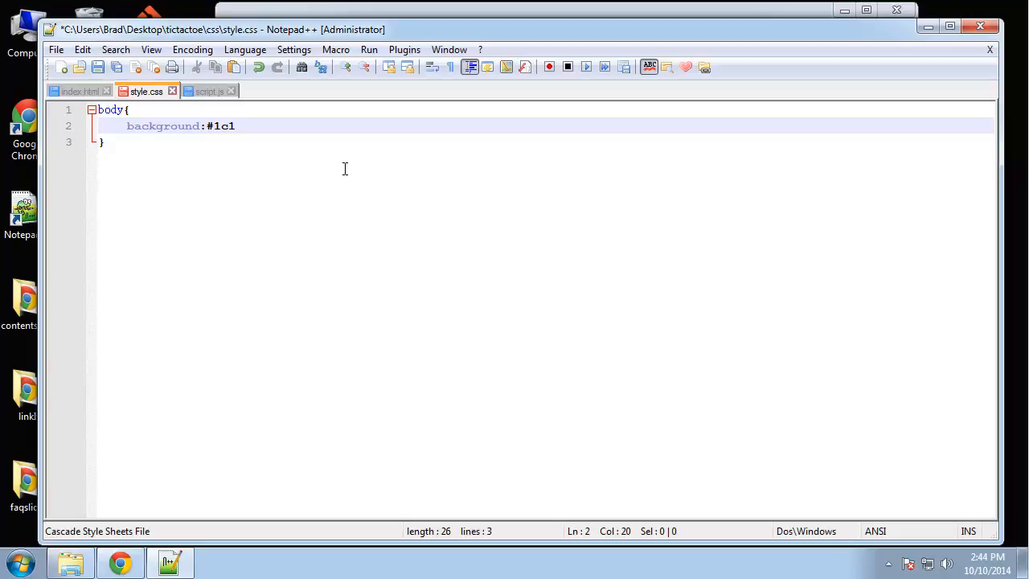
{"action": "type", "text": "b1b;"}
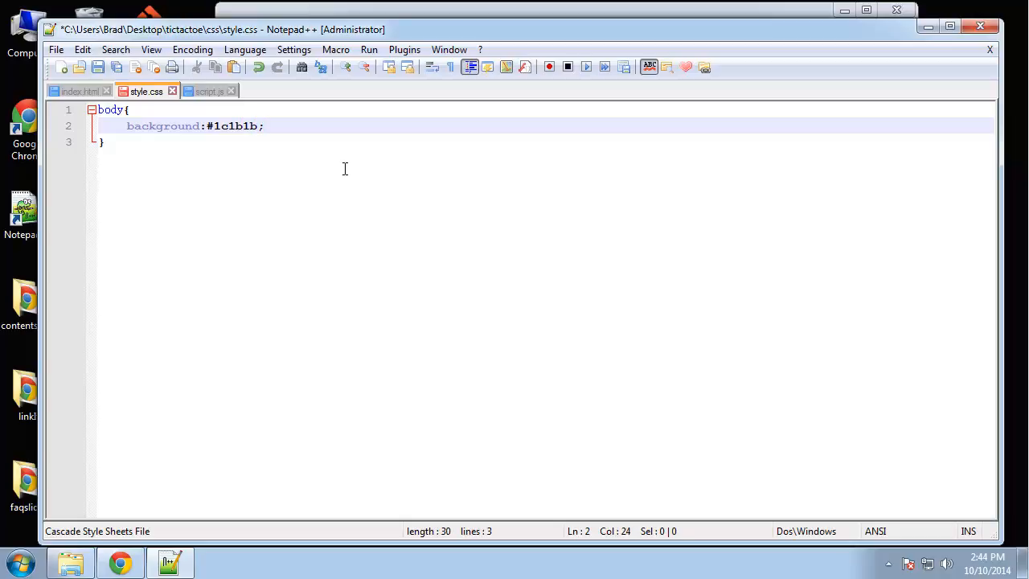
Finish the body rule with color #666 and font-family "Arial", sans-serif
{"action": "type", "text": "color"}
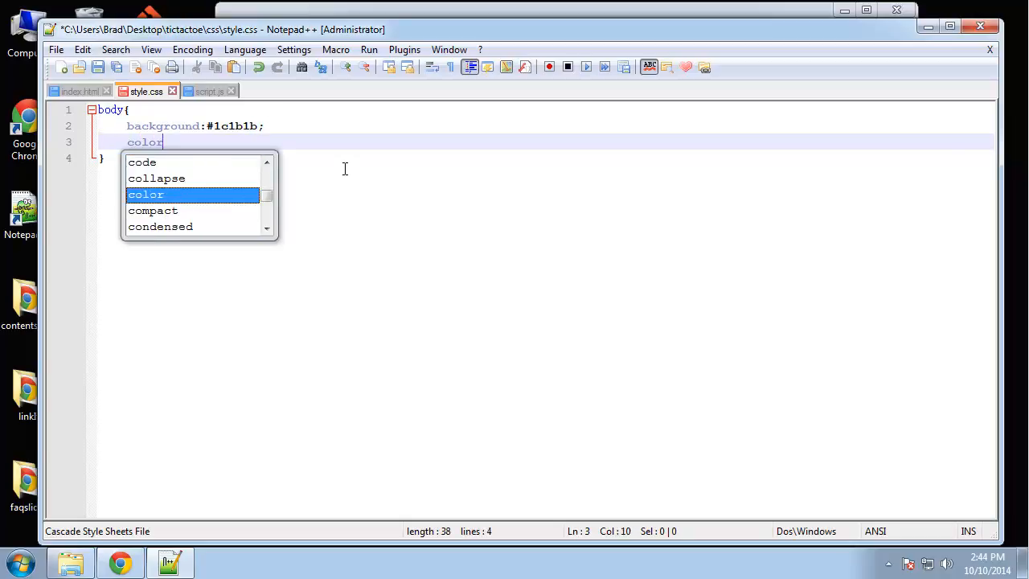
{"action": "type", "text": ":#66"}
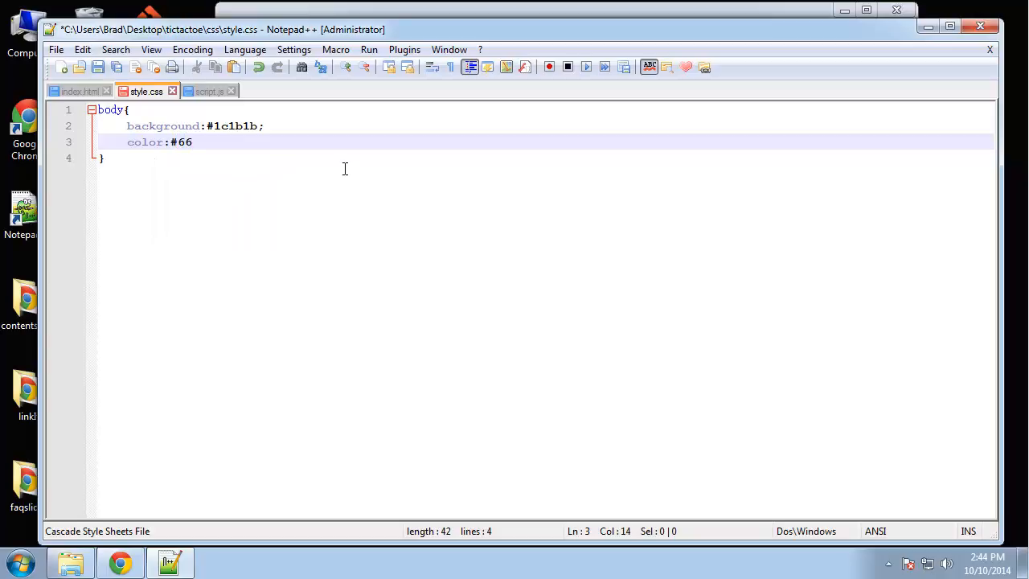
{"action": "type", "text": "6;"}
{"action": "type", "text": "font-family"}
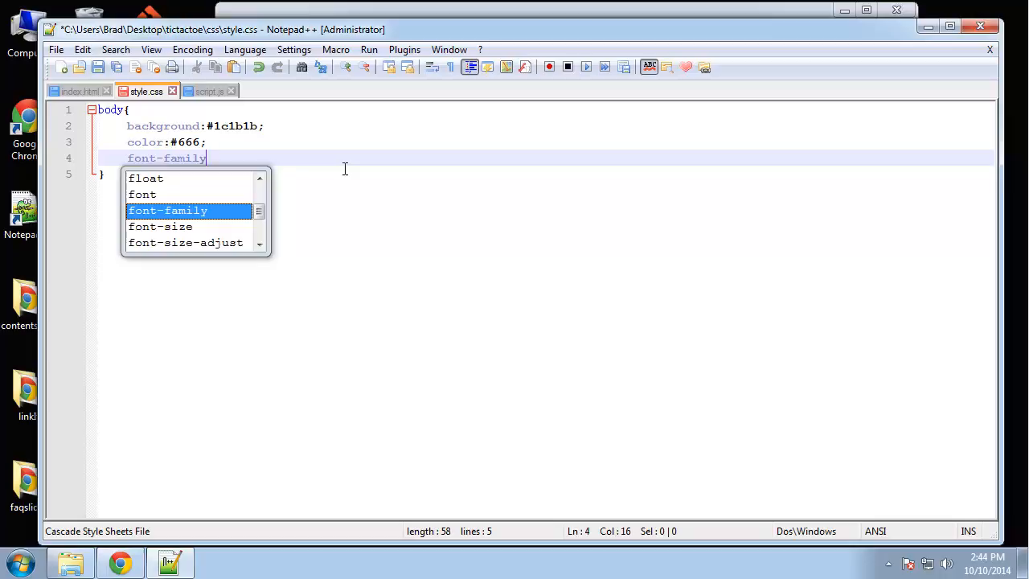
{"action": "type", "text": ":\"Arial"}
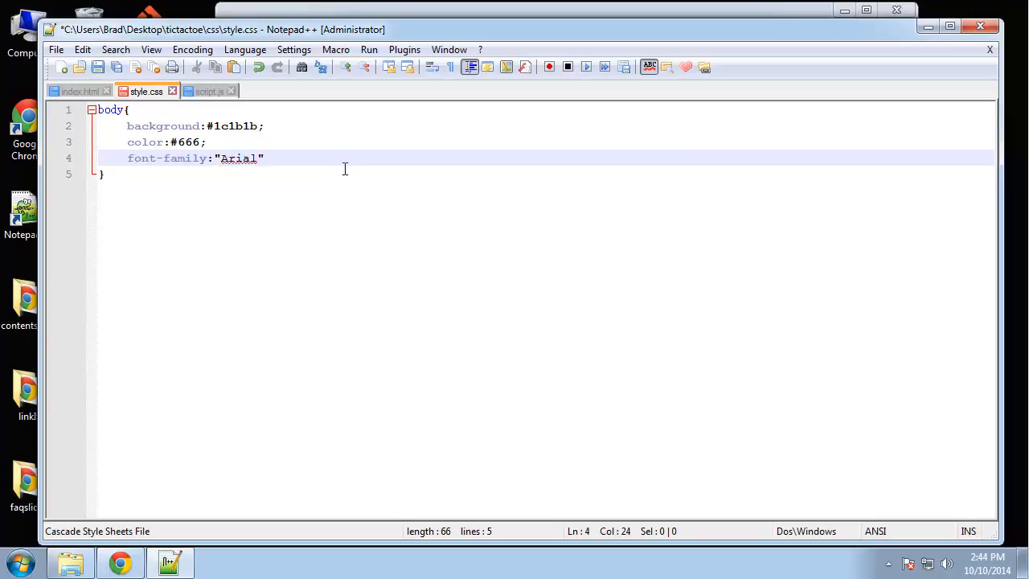
{"action": "type", "text": ", sa"}
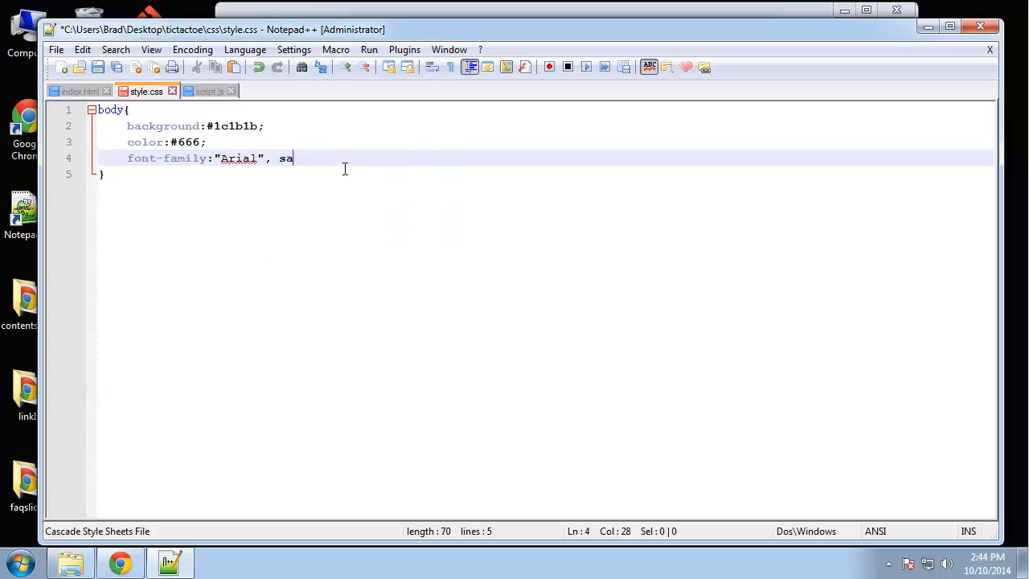
{"action": "type", "text": "ns-serif;"}
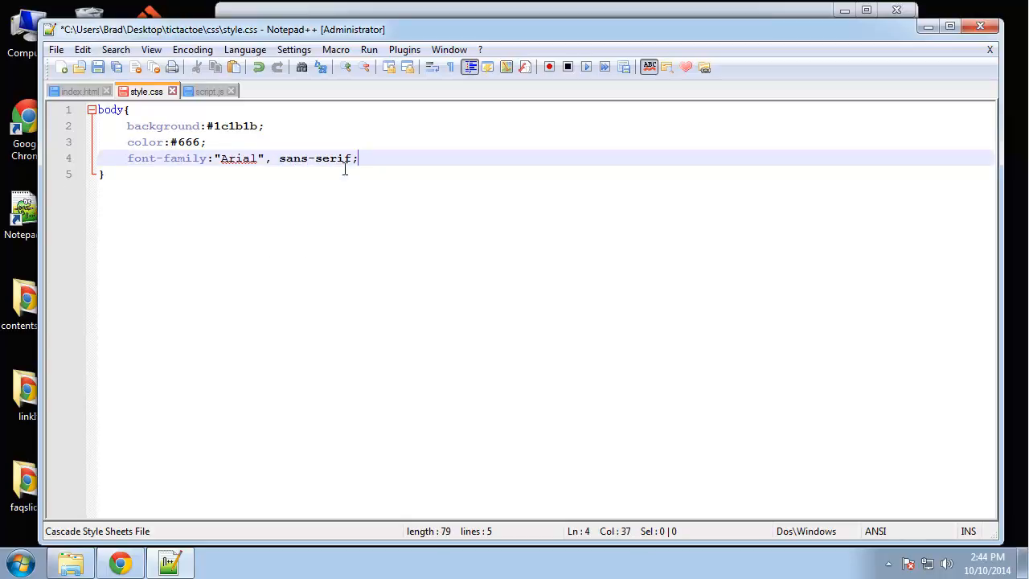
{"action": "key", "text": "Enter"}
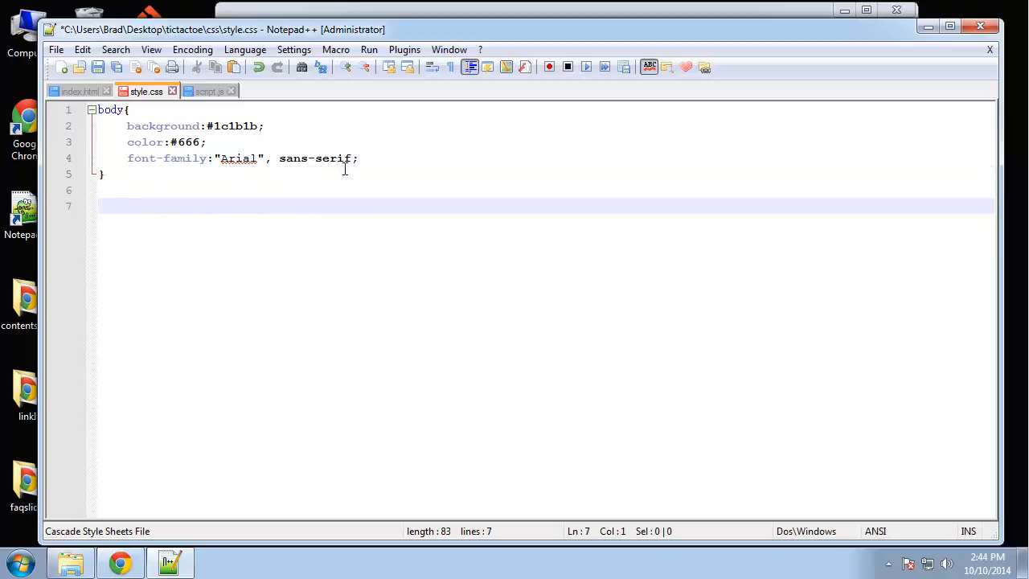
Write an h1 rule with text-align:center and color:#fff
{"action": "type", "text": "h1{"}
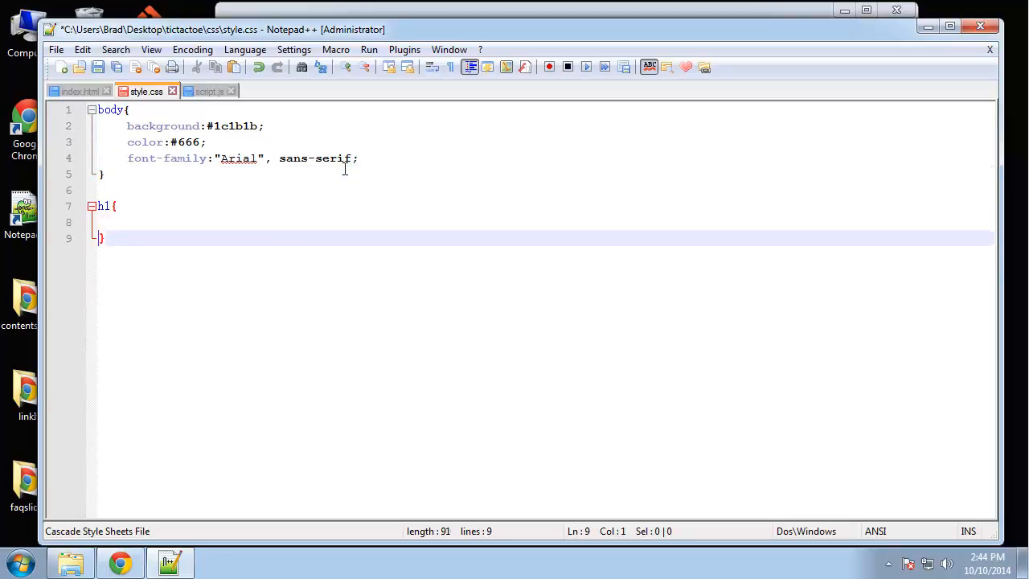
{"action": "type", "text": "text"}
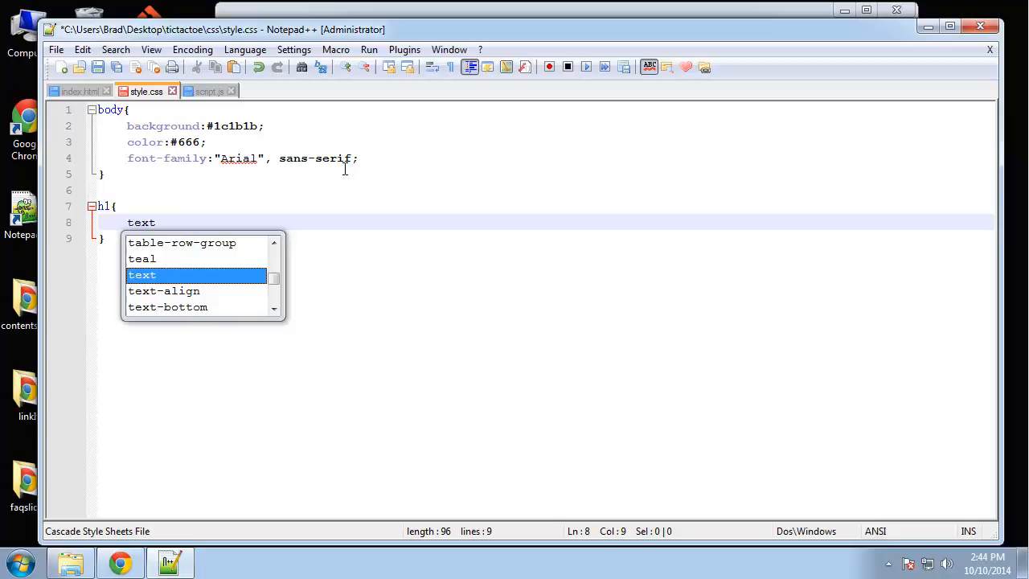
{"action": "type", "text": "-align:"}
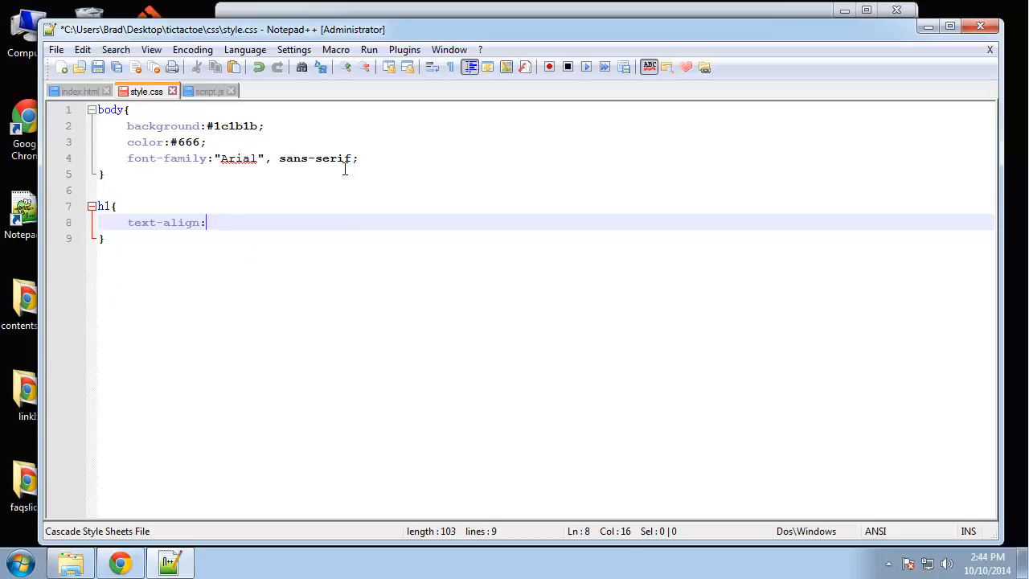
{"action": "type", "text": "center;"}
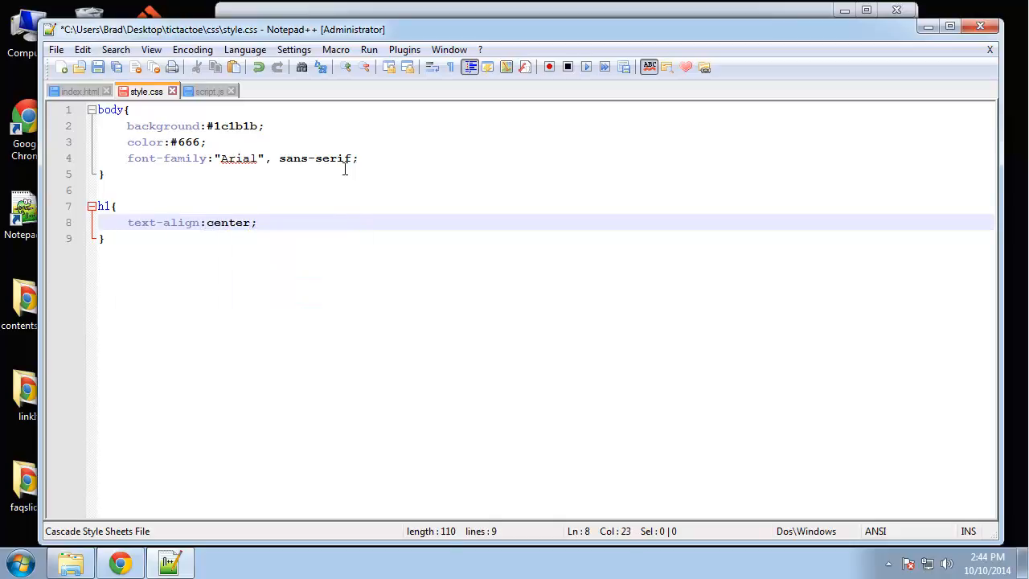
{"action": "type", "text": "color:"}
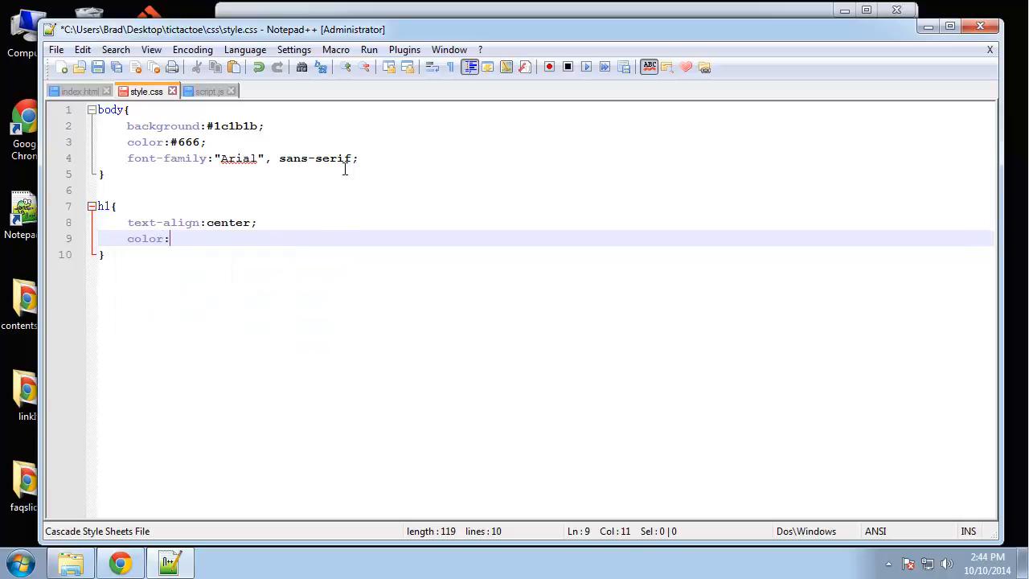
{"action": "type", "text": "#fff;"}
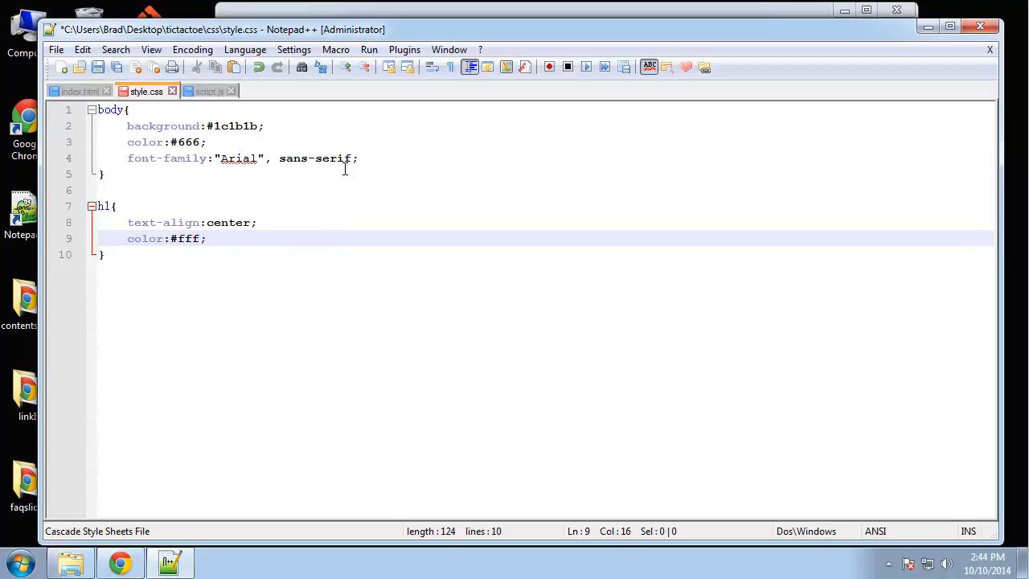
{"action": "key", "text": "Enter"}
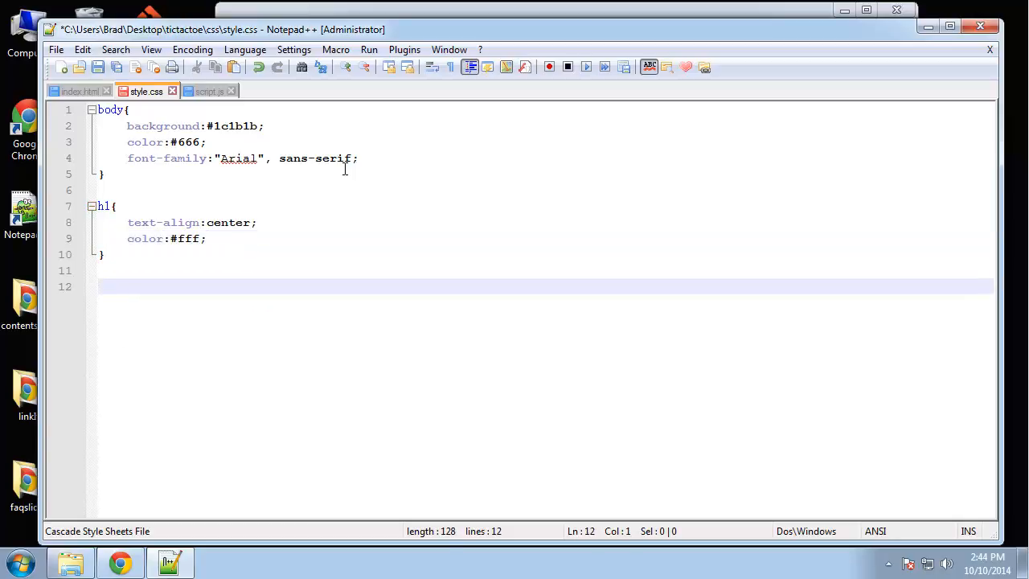
Write a .clearfix rule containing clear:both
{"action": "type", "text": ".clea"}
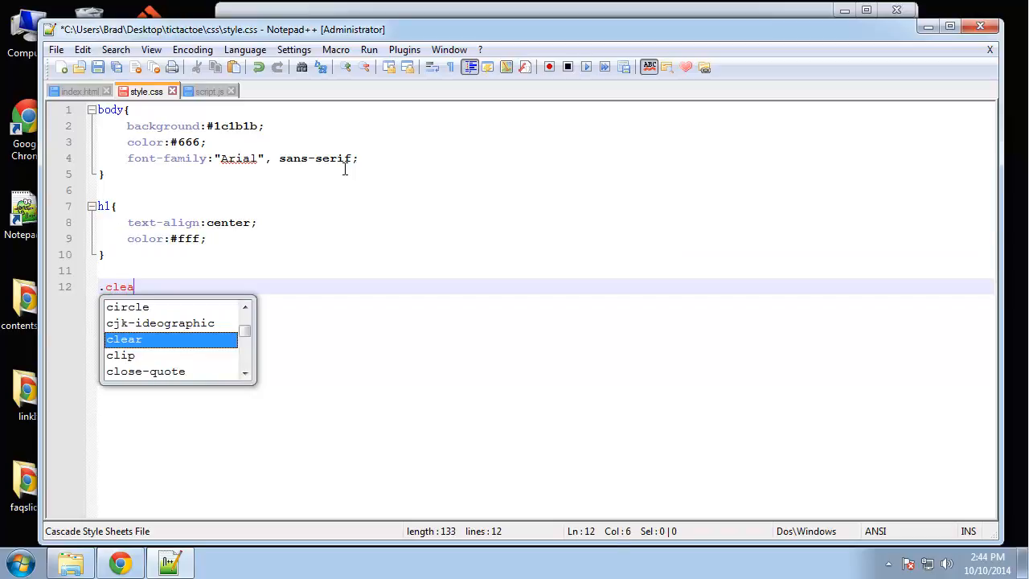
{"action": "type", "text": "rfix"}
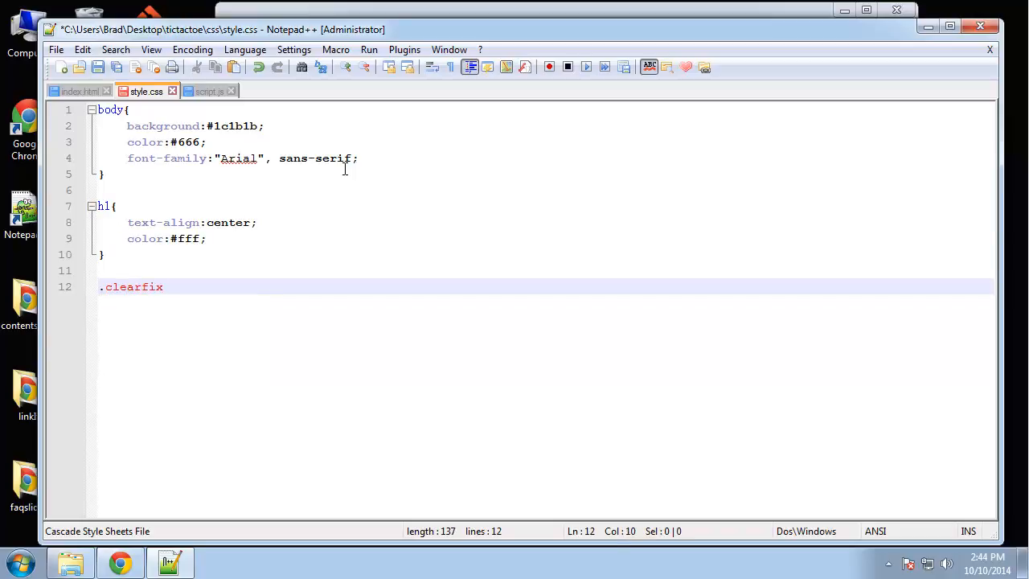
{"action": "type", "text": "{"}
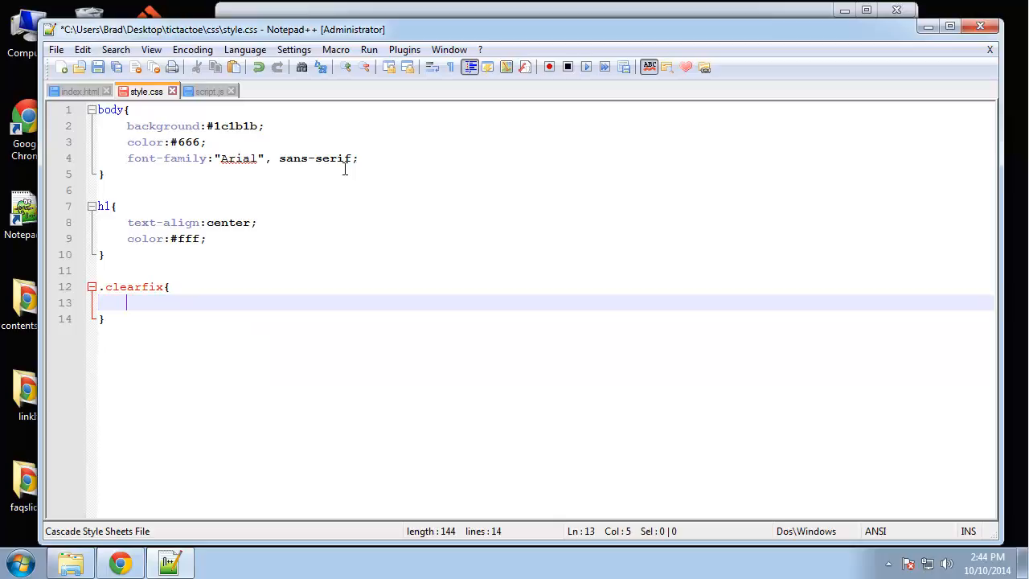
{"action": "type", "text": "clear:b"}
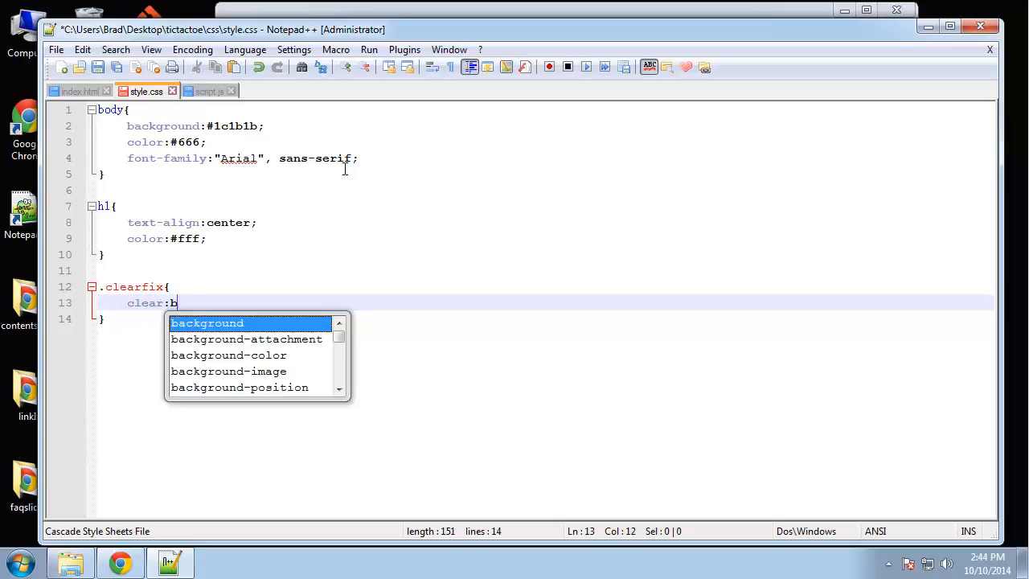
{"action": "type", "text": "oth;"}
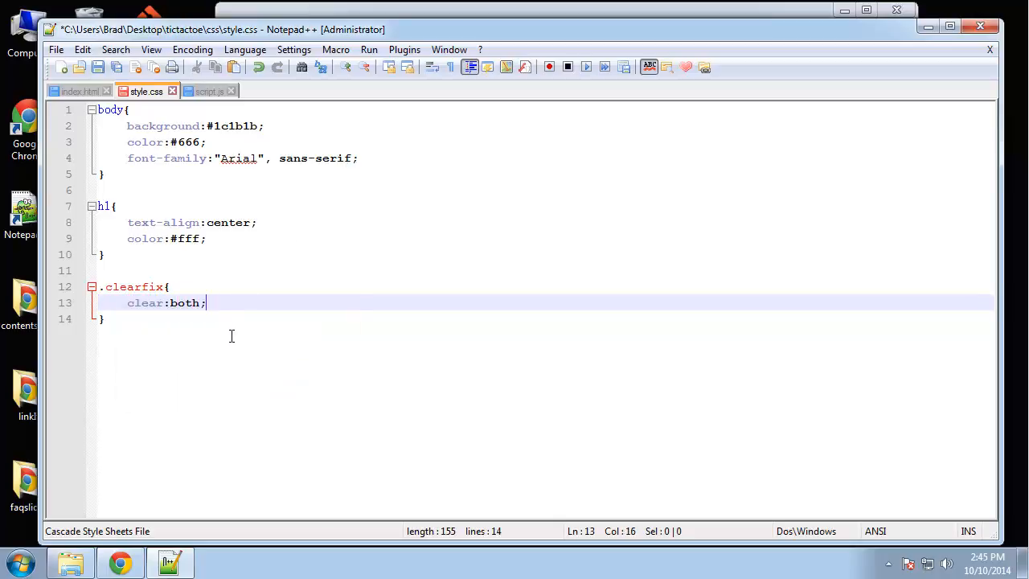
{"action": "key", "text": "Enter"}
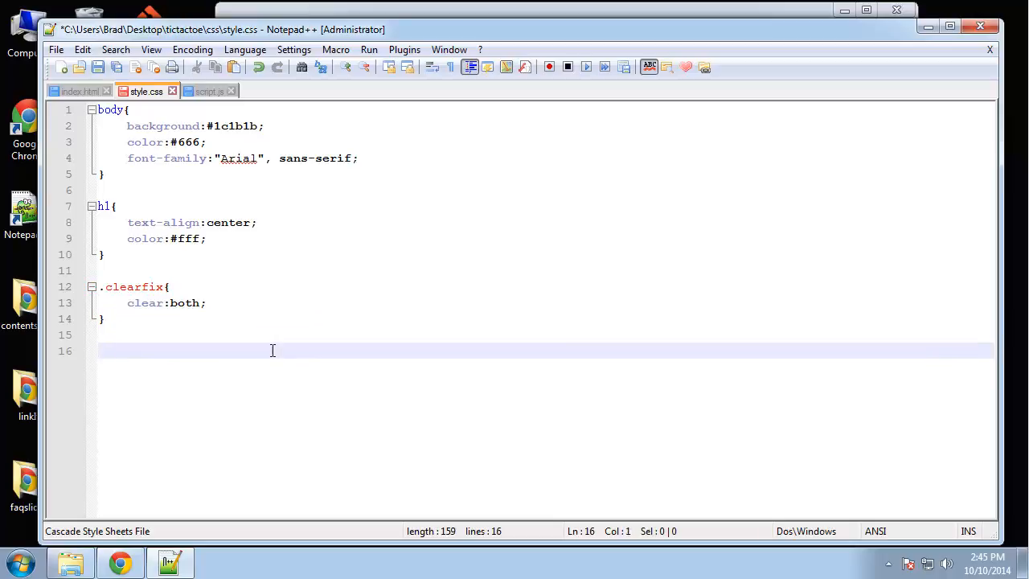
Start a #container rule with width:350px, overflow:auto and margin:40px auto
{"action": "type", "text": "#container"}
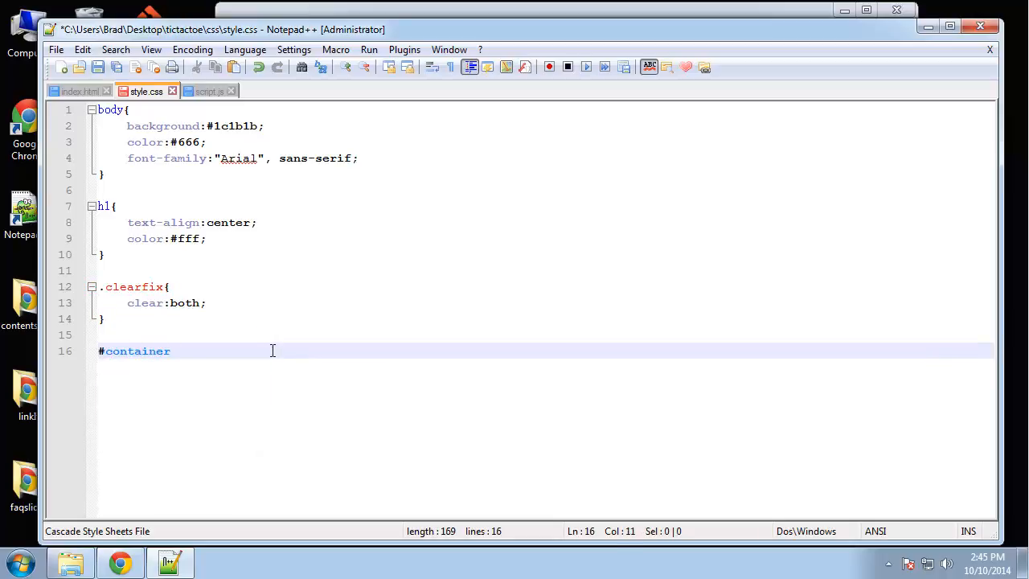
{"action": "type", "text": "{"}
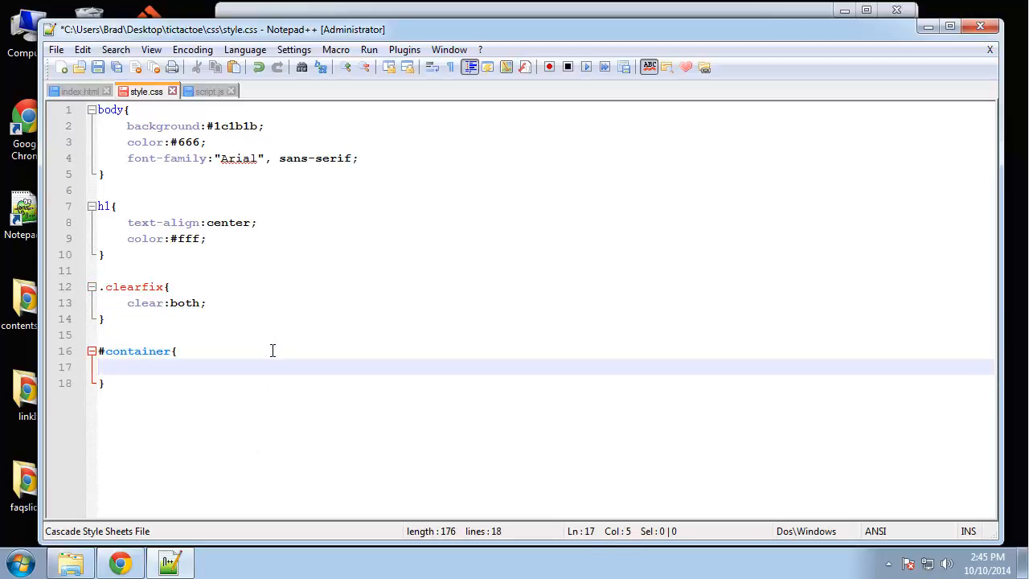
{"action": "type", "text": "width:"}
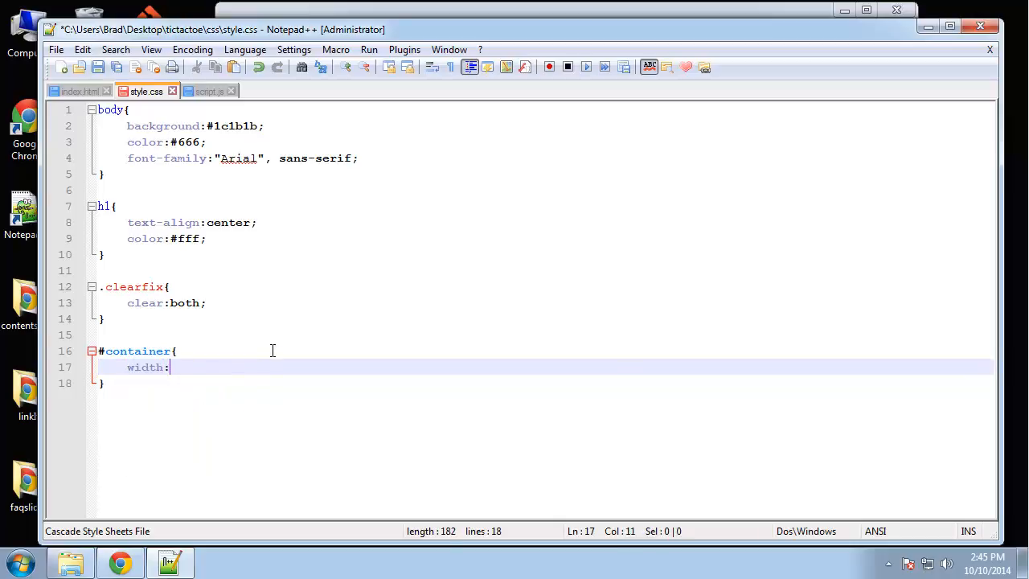
{"action": "type", "text": "350px;"}
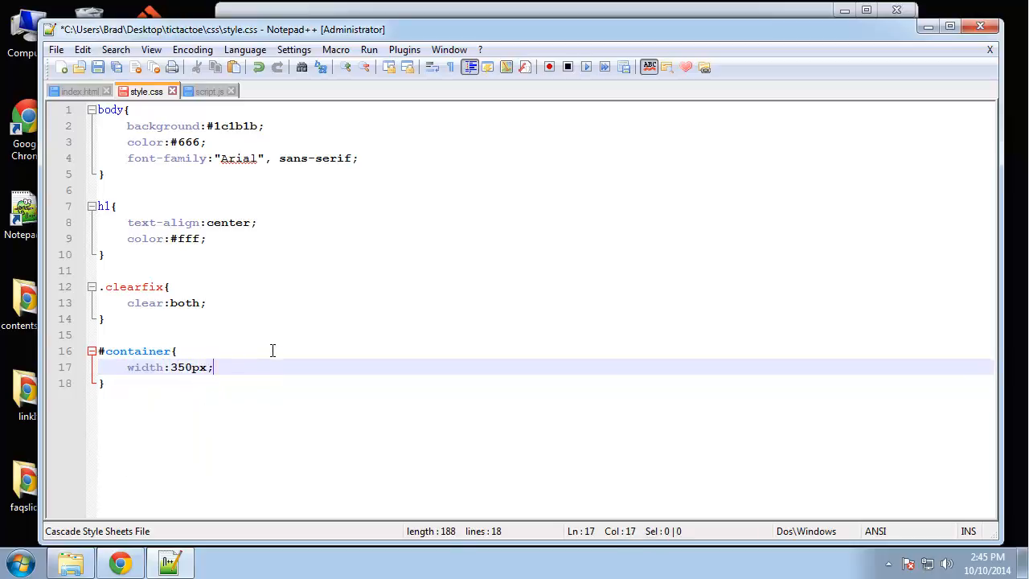
{"action": "type", "text": "overflow:"}
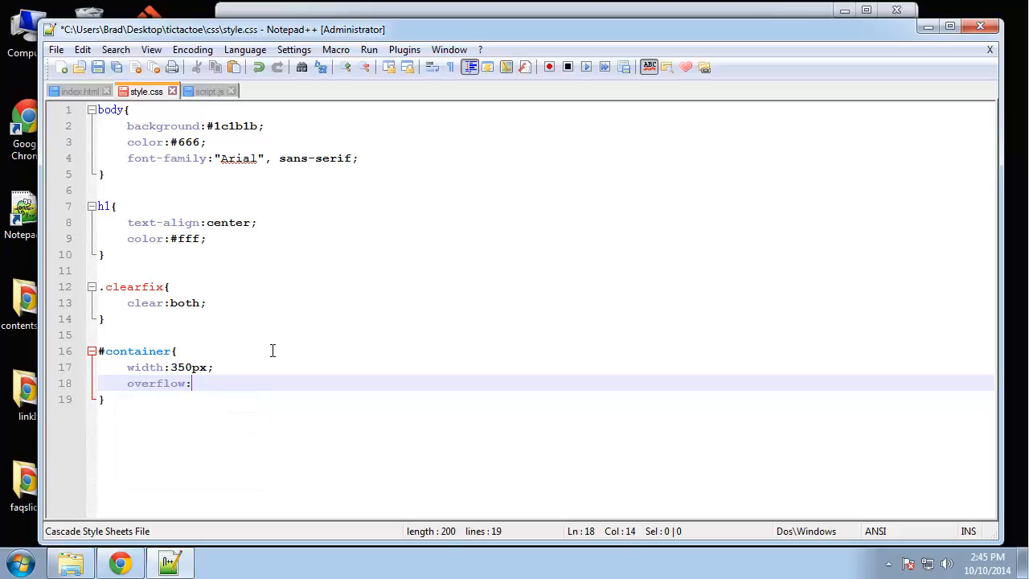
{"action": "type", "text": "auto;"}
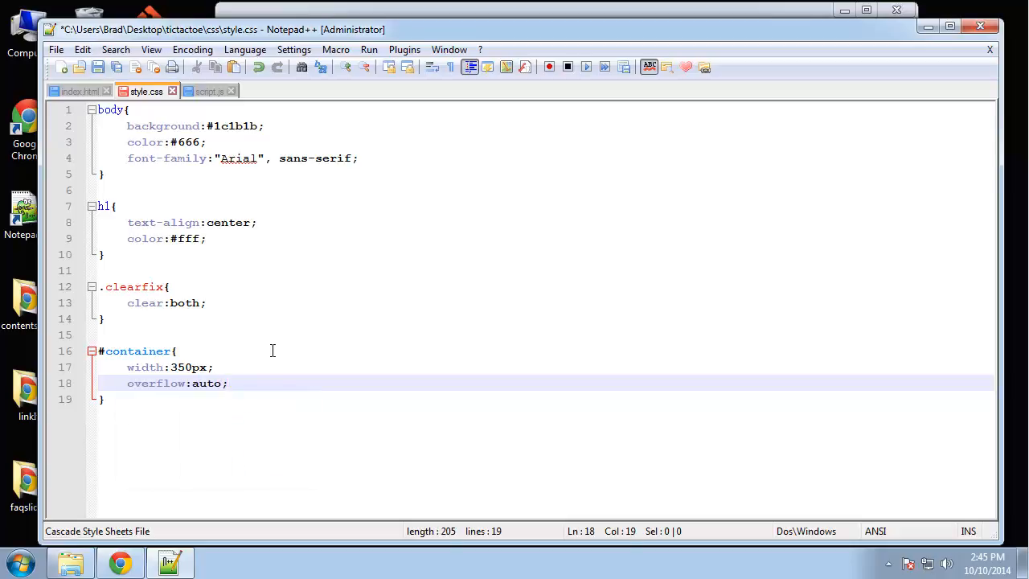
{"action": "type", "text": "margin"}
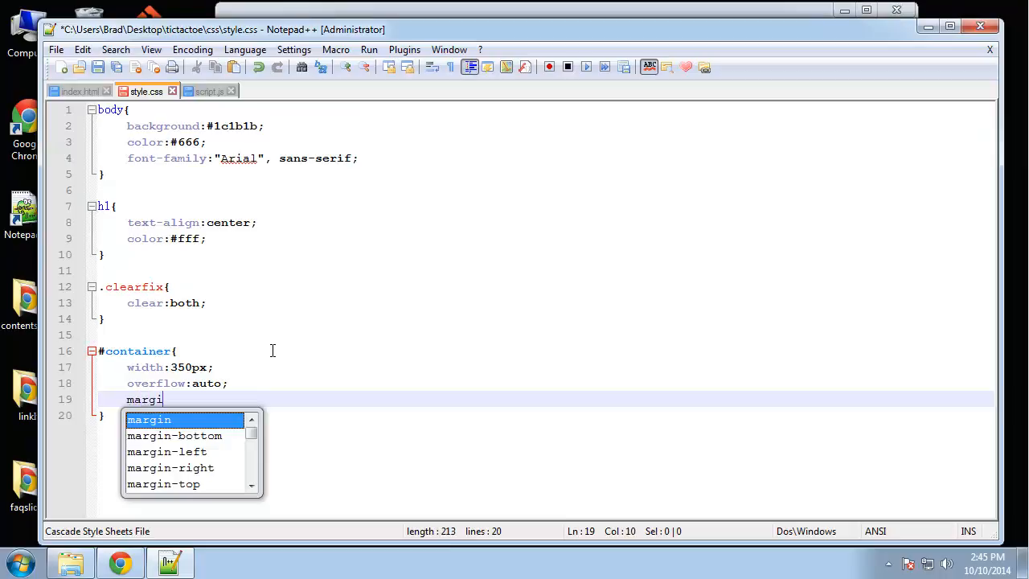
{"action": "type", "text": ":4"}
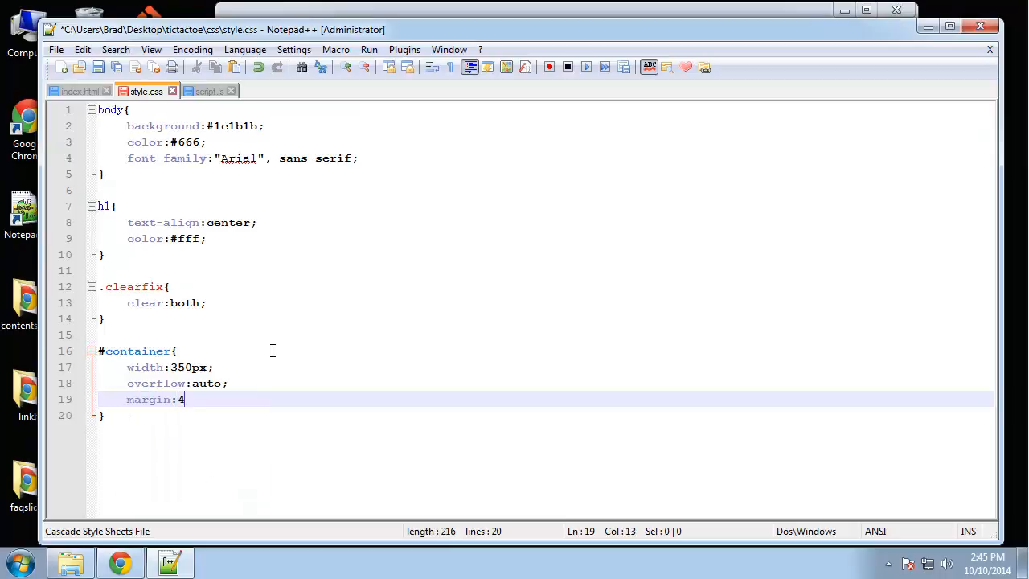
{"action": "type", "text": "0px auto;"}
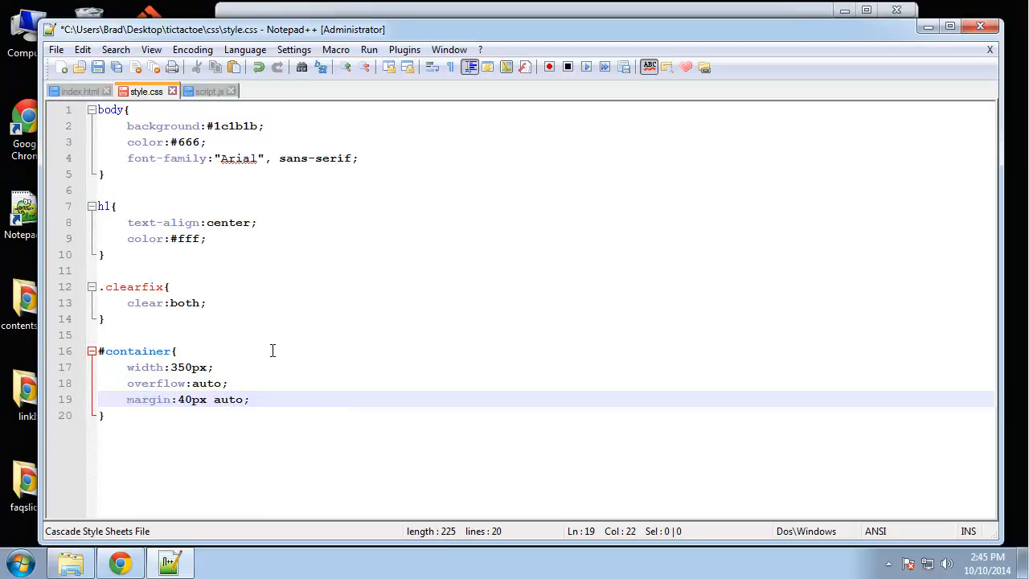
Finish #container with background:#666, padding-bottom:40px and border-radius:10px, then begin #board
{"action": "type", "text": "background:"}
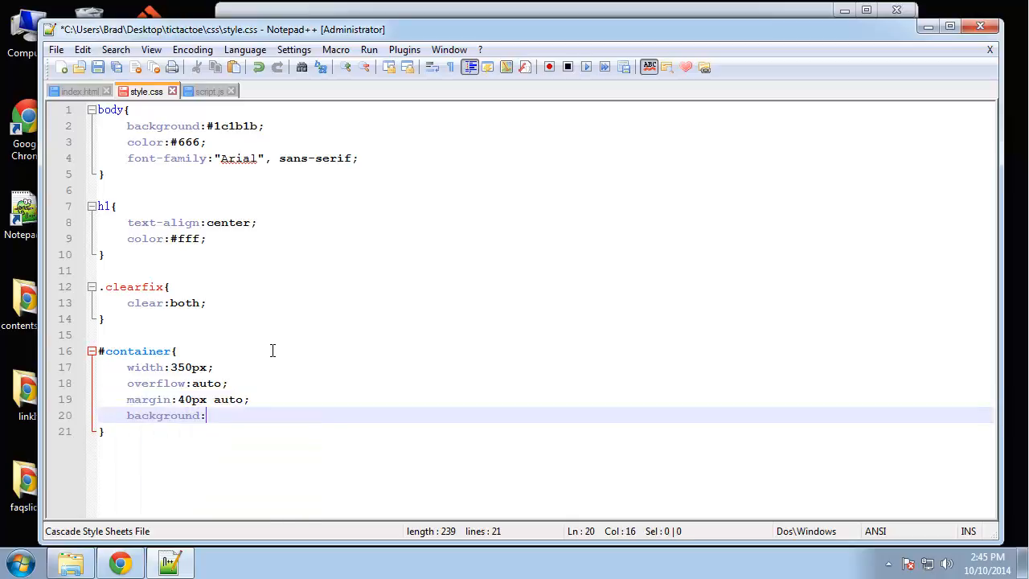
{"action": "type", "text": "#666;"}
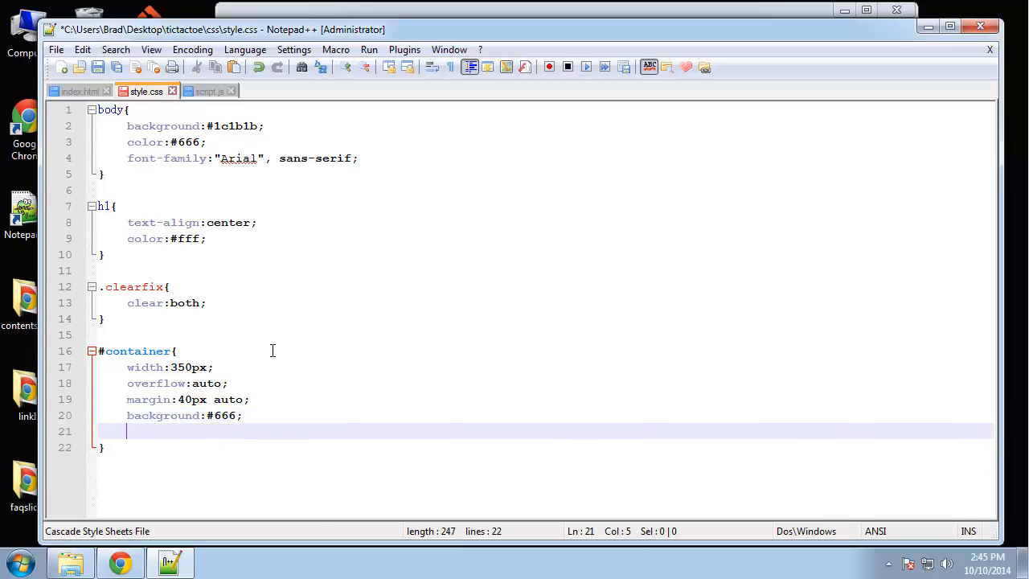
{"action": "type", "text": "padding-bottom"}
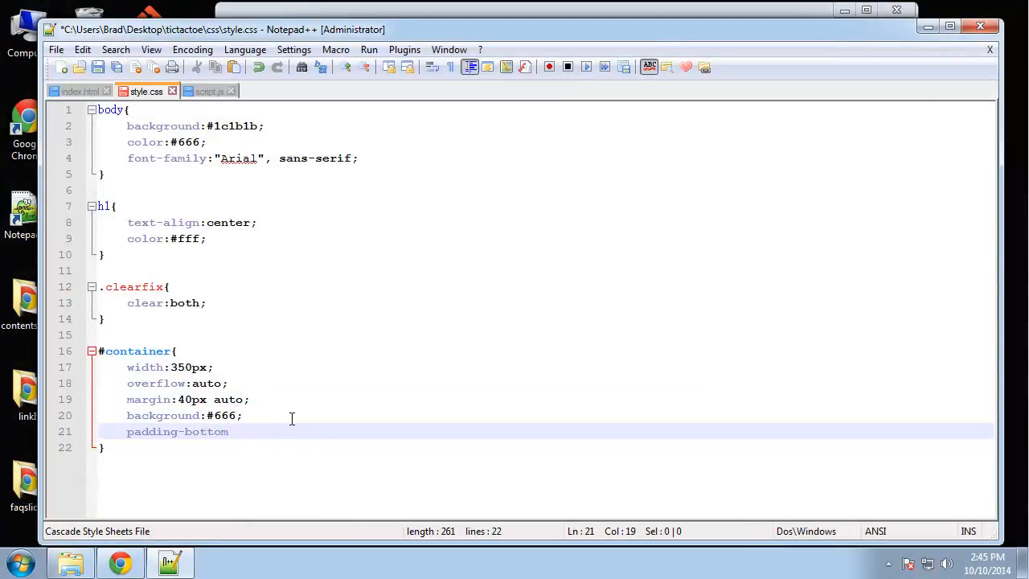
{"action": "type", "text": ":40px;"}
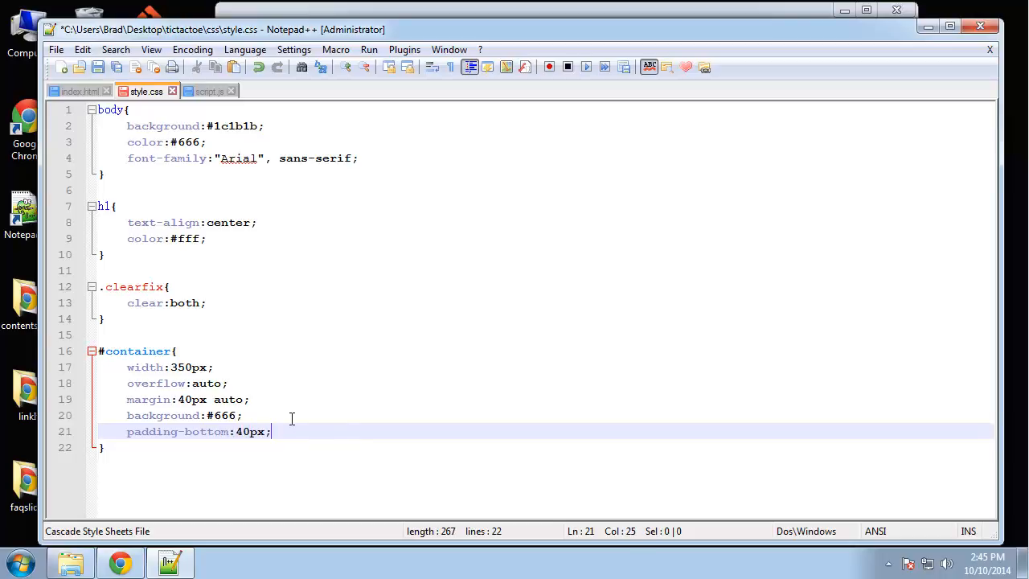
{"action": "type", "text": "border-radius"}
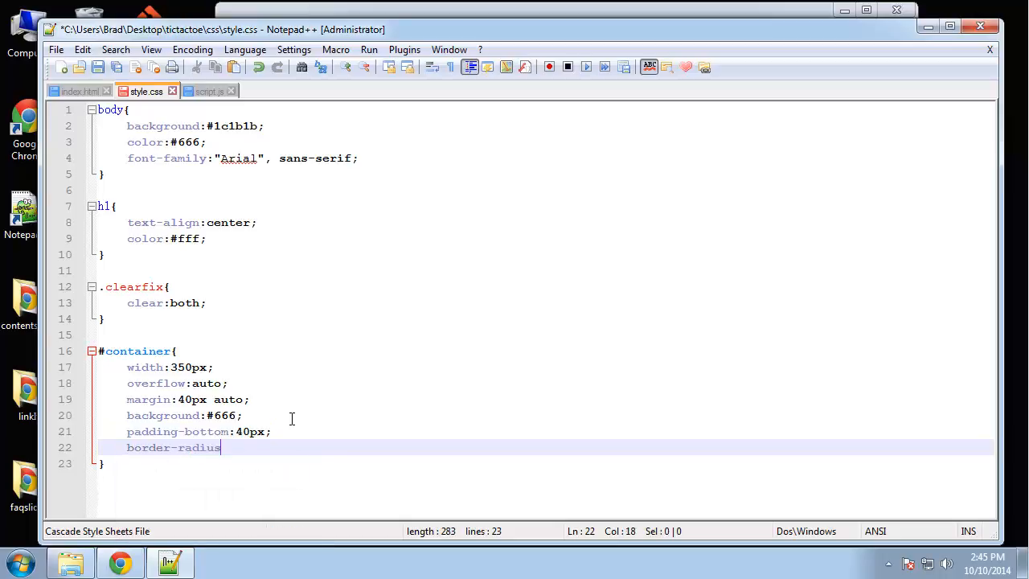
{"action": "type", "text": ":1"}
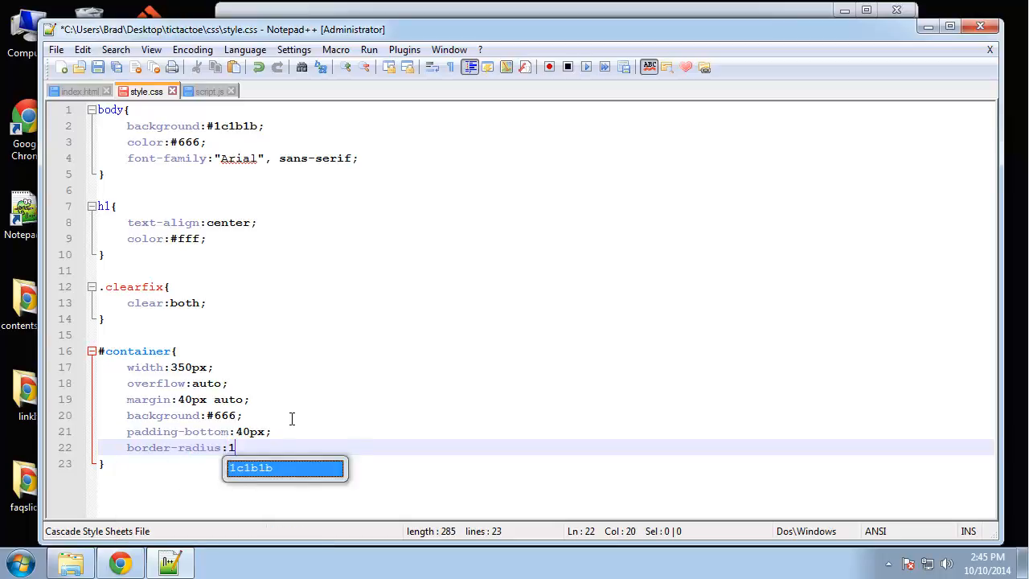
{"action": "type", "text": "0px;"}
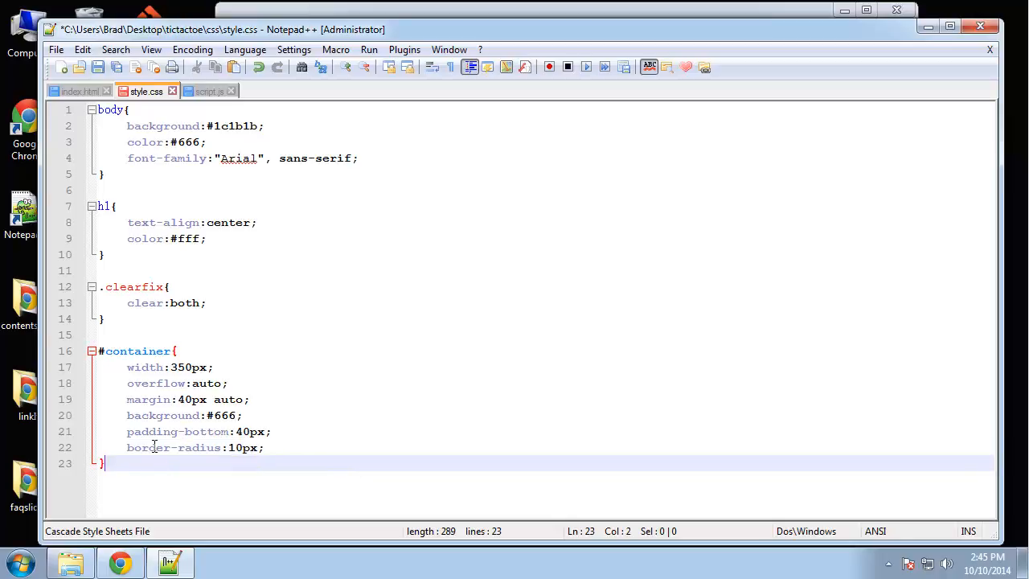
{"action": "type", "text": "#boa"}
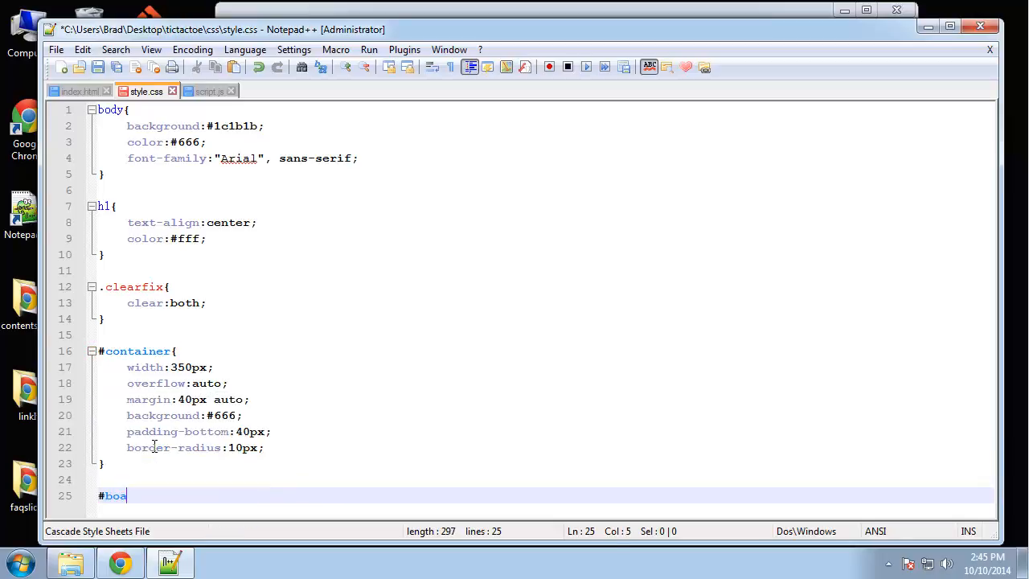
Start the #board li rule with float:left and a 10px margin
{"action": "type", "text": "rd{"}
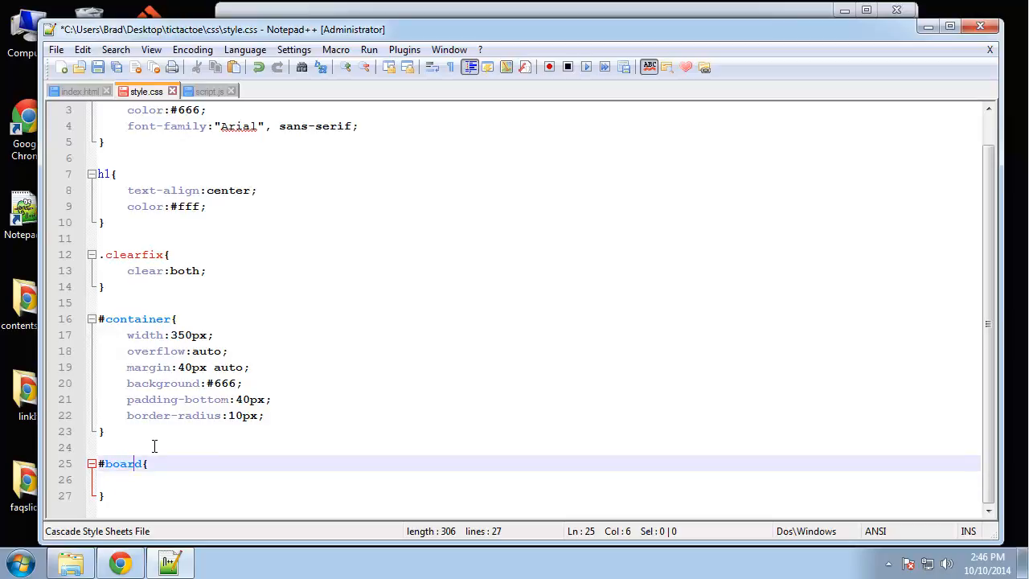
{"action": "type", "text": "li"}
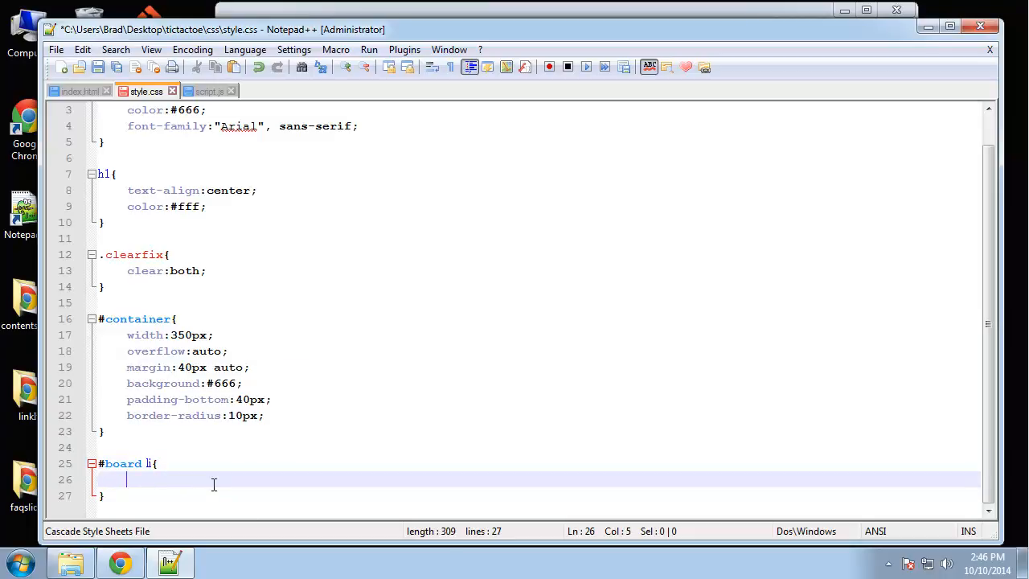
{"action": "type", "text": "float:left;"}
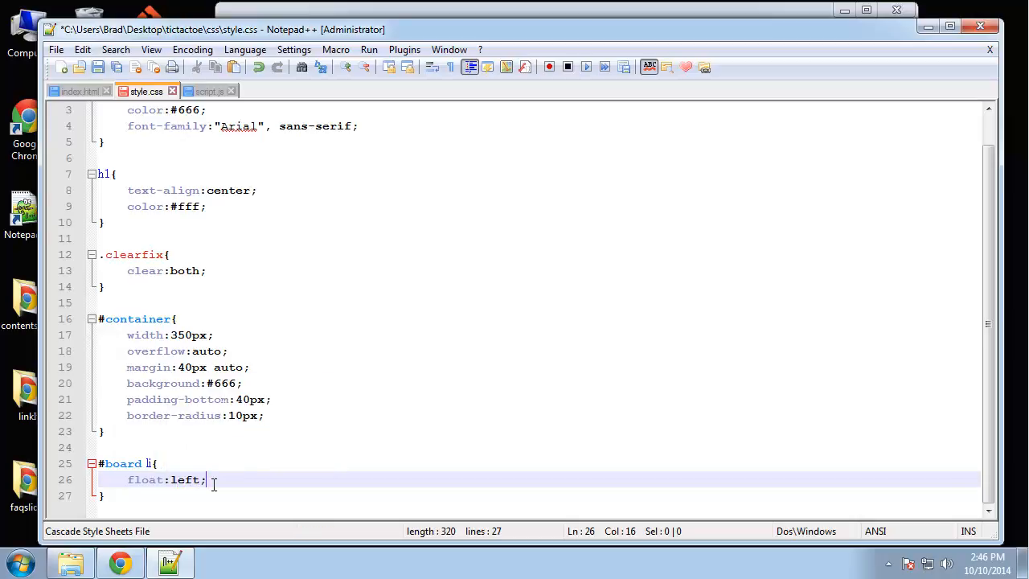
{"action": "type", "text": "margin:10"}
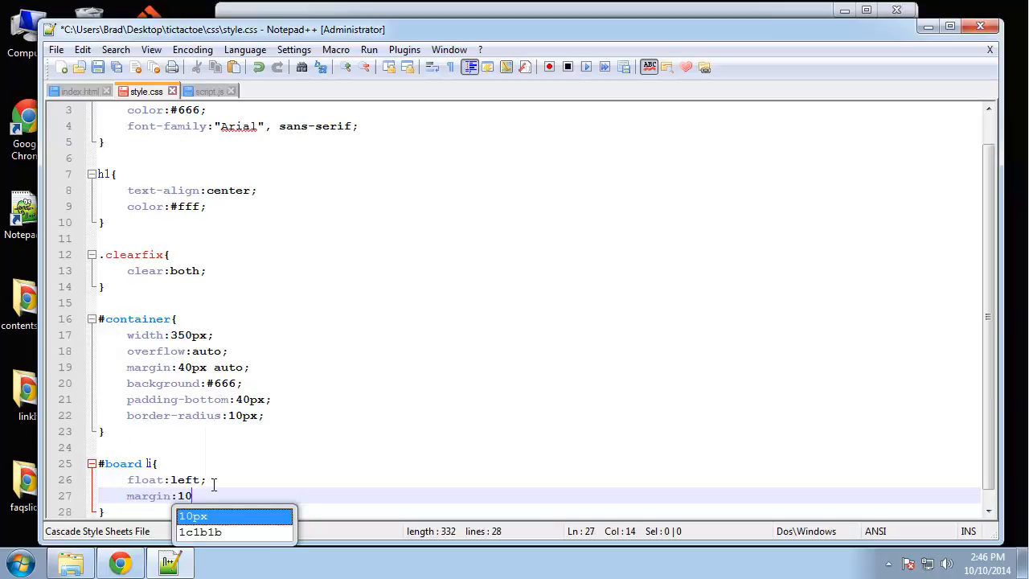
{"action": "key", "text": "Enter"}
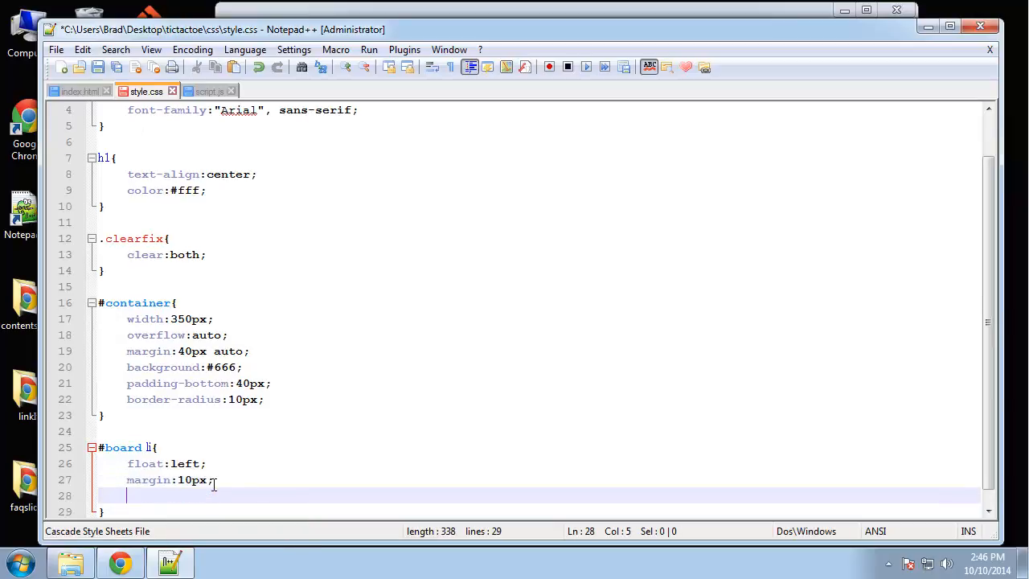
Give the cells height:70px and width:70px and begin a font property
{"action": "type", "text": "height:"}
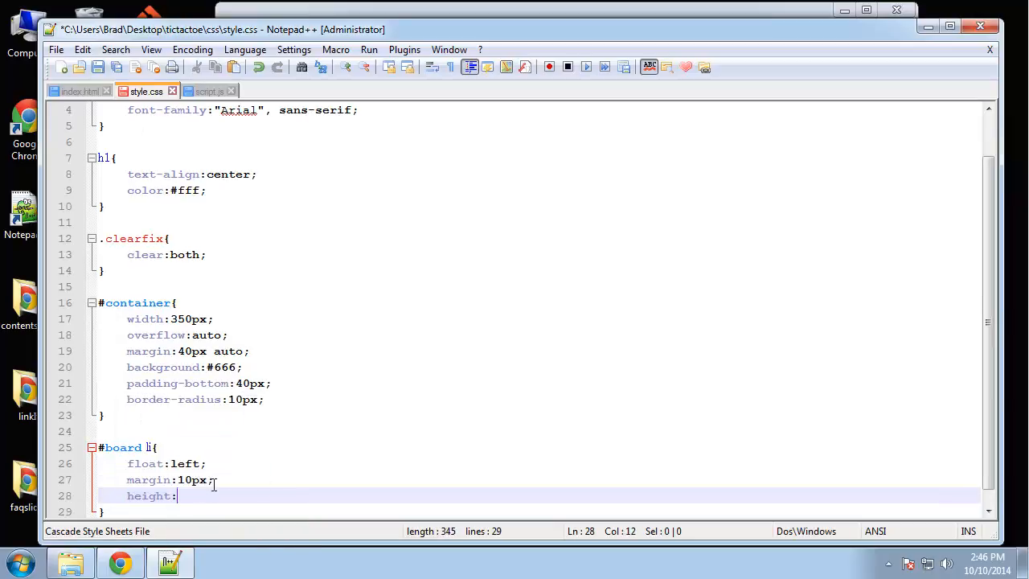
{"action": "type", "text": "70pc"}
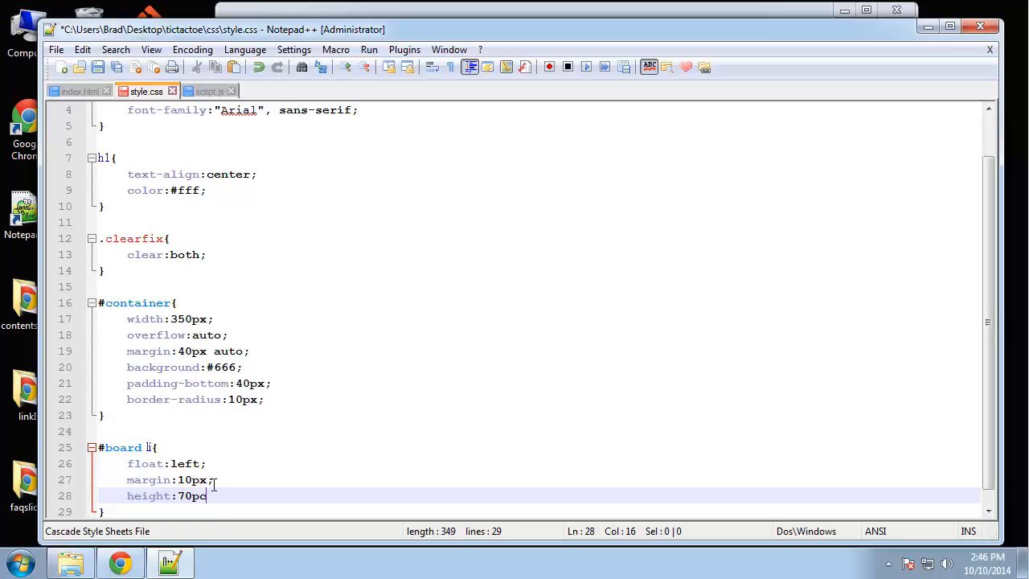
{"action": "type", "text": ";"}
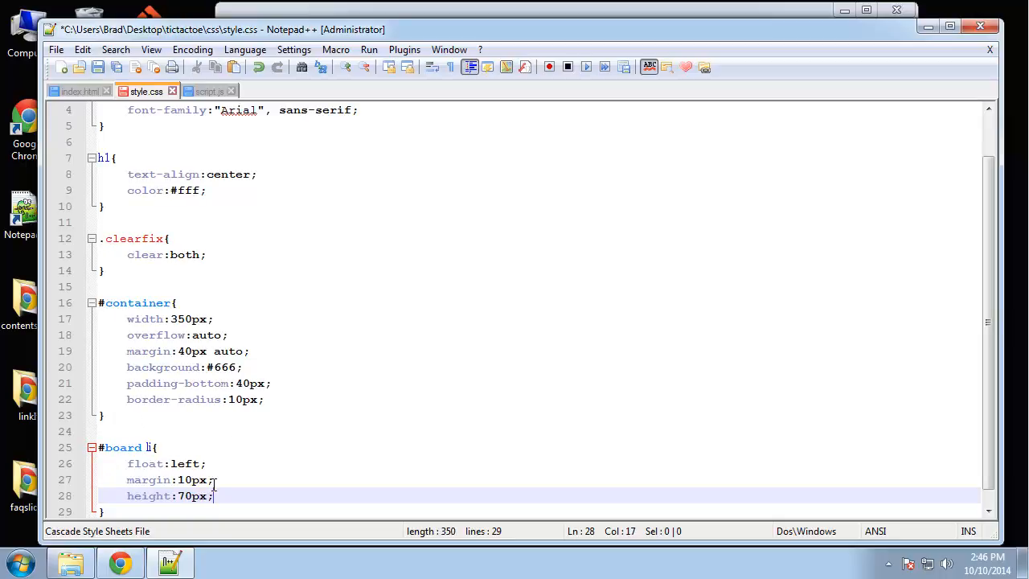
{"action": "type", "text": "width:70px;"}
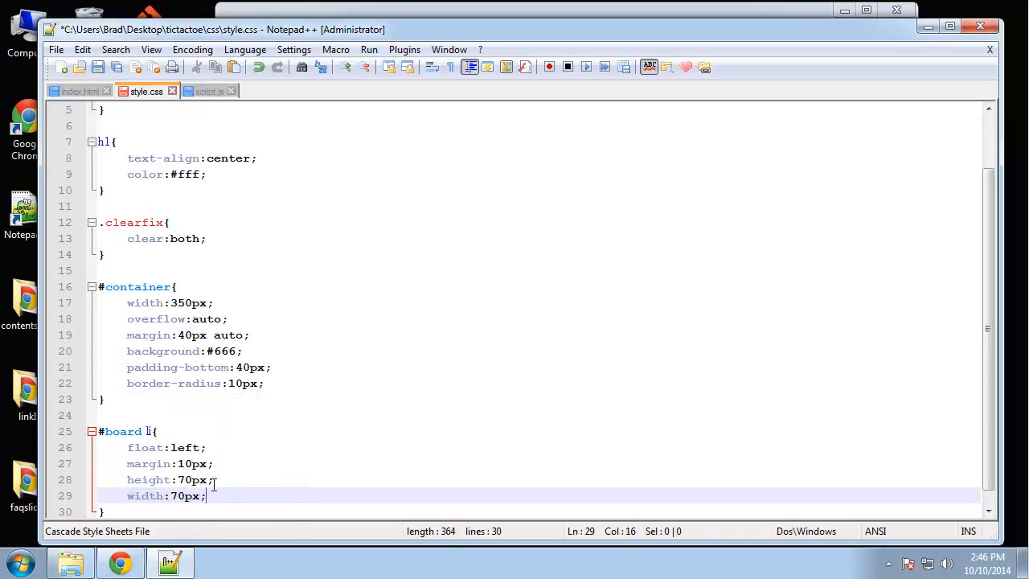
{"action": "type", "text": "fonr"}
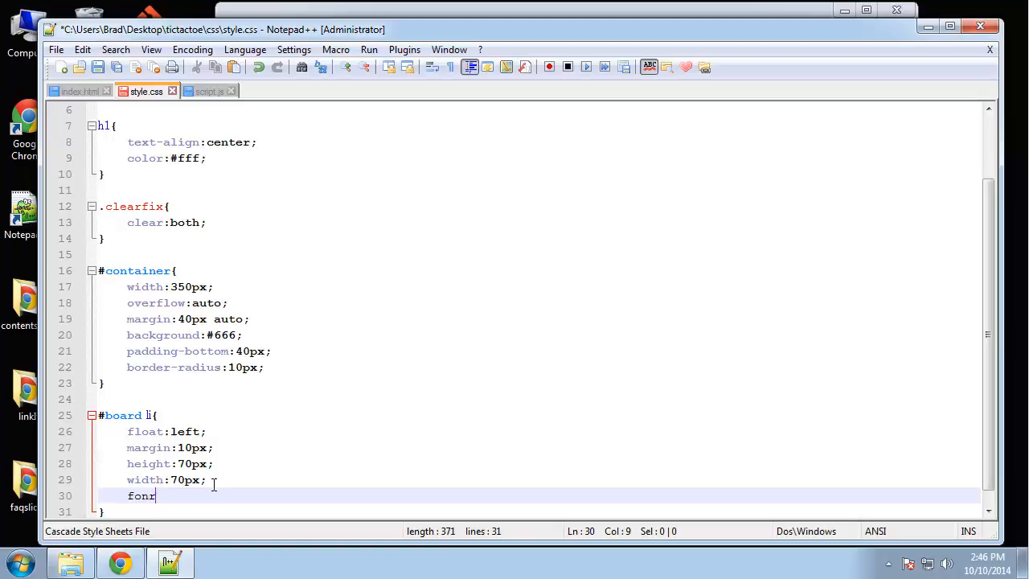
Add font-size:55px, background:#333 and color:#ccc to the cell rule
{"action": "type", "text": "t-size:"}
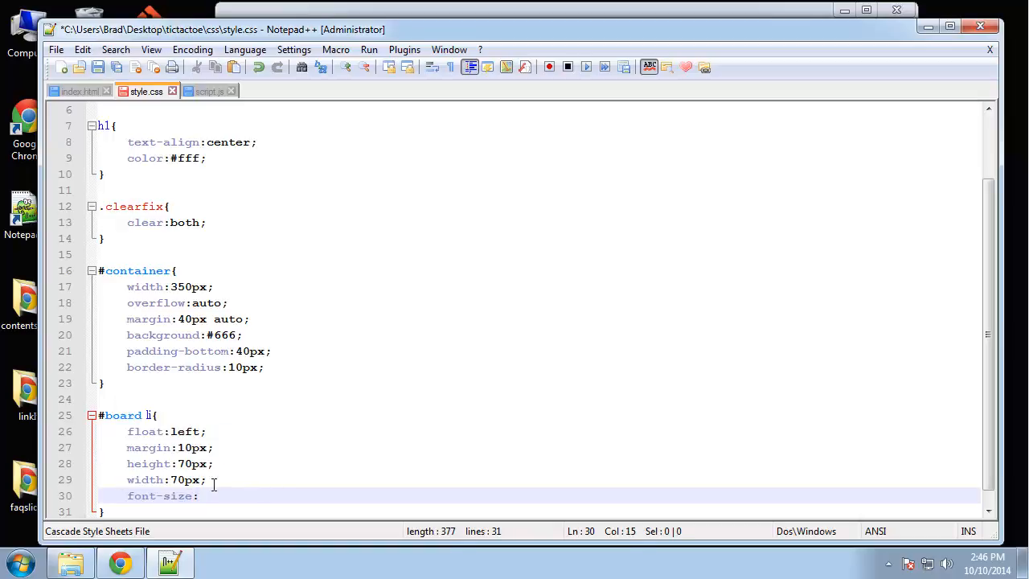
{"action": "type", "text": "55px;"}
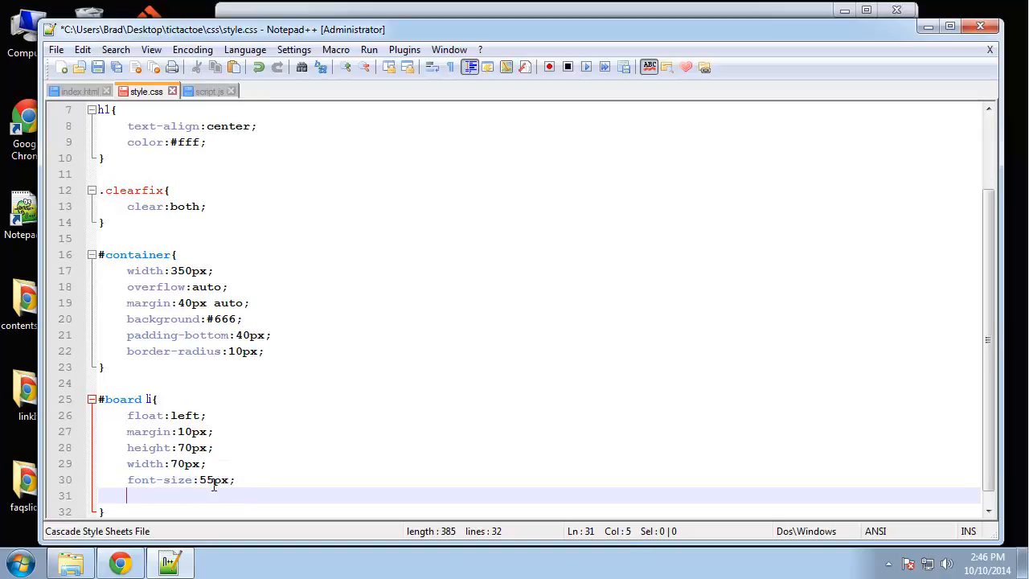
{"action": "type", "text": "background:#"}
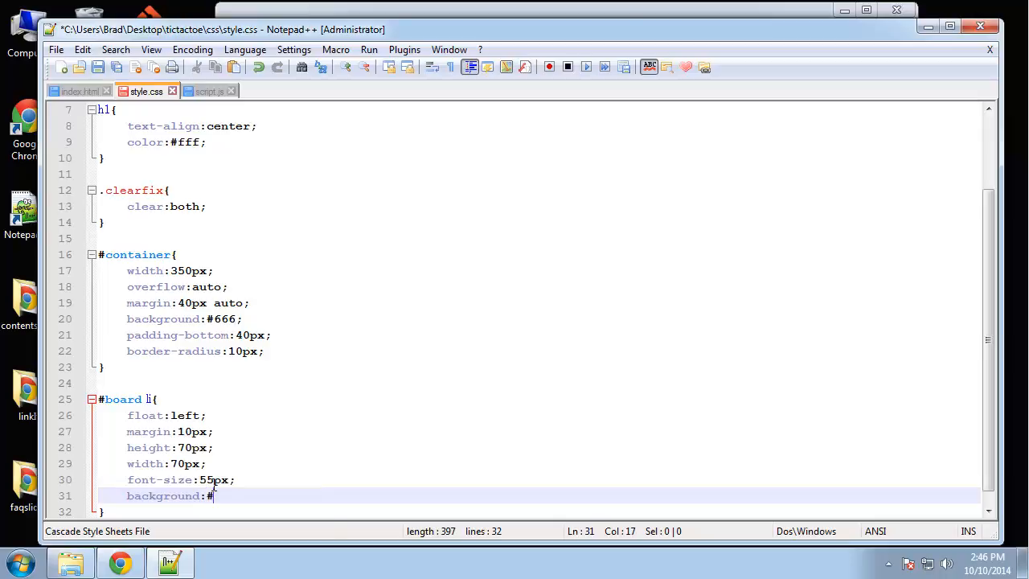
{"action": "type", "text": "333;"}
{"action": "type", "text": "color:"}
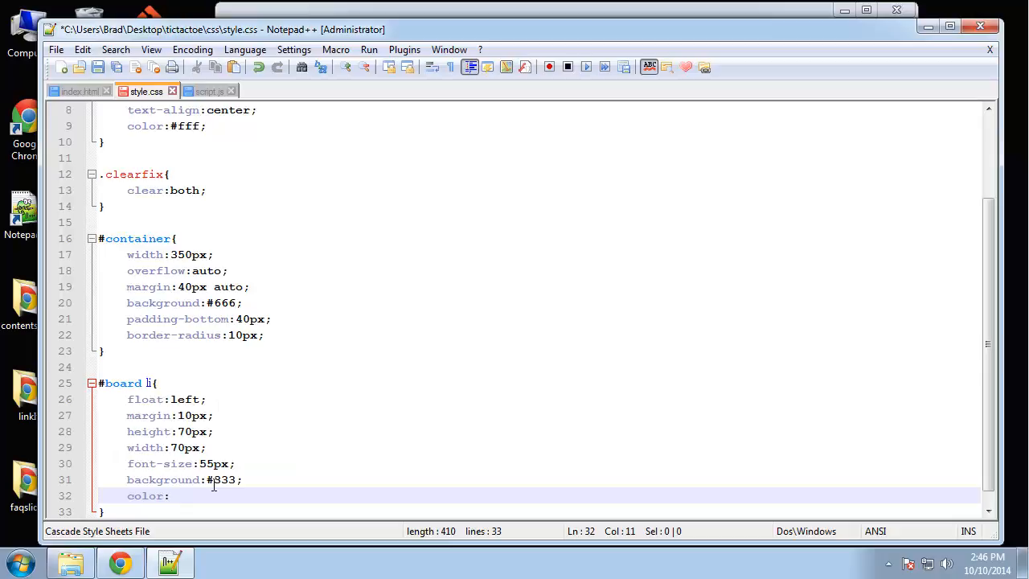
{"action": "type", "text": "#ccc;"}
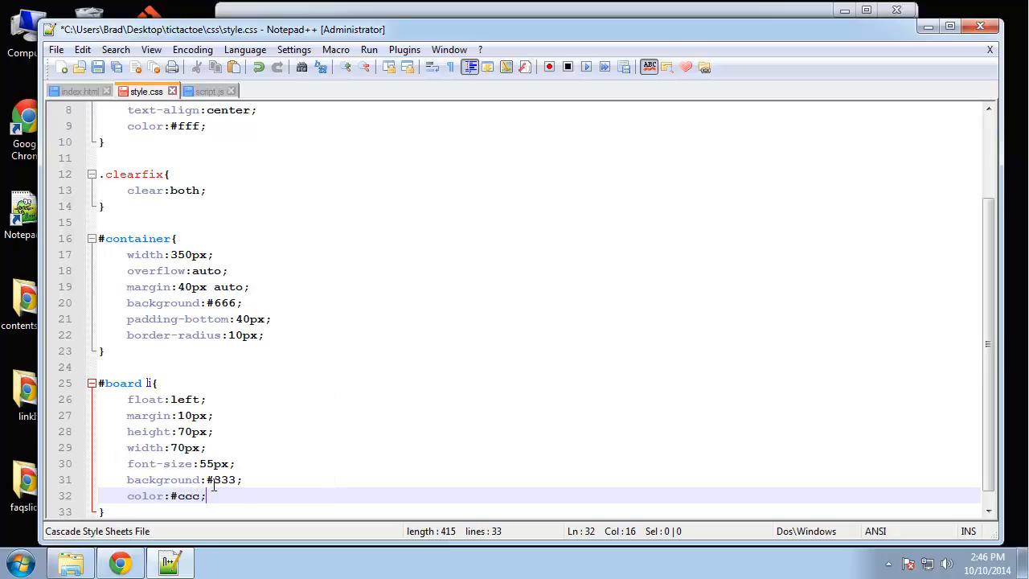
{"action": "key", "text": "Enter"}
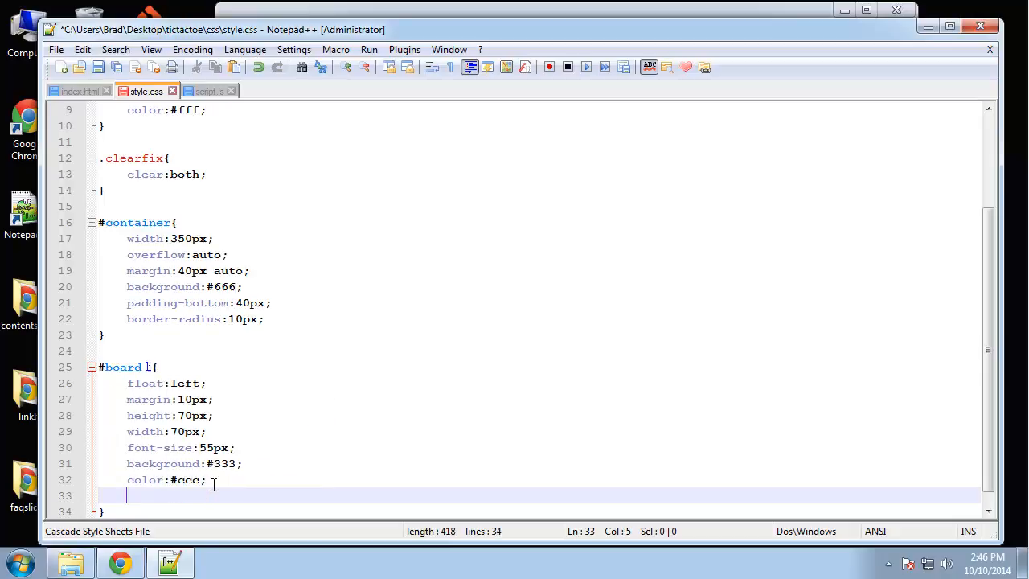
Add list-style:none, text-align:center and border-radius:5px, then move past the cell rule
{"action": "type", "text": "list-style"}
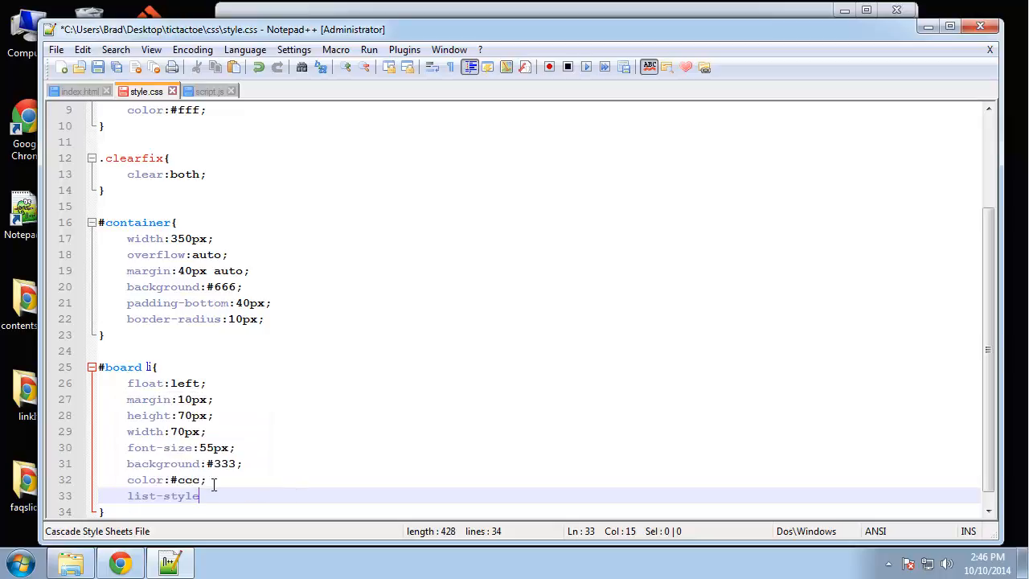
{"action": "type", "text": ":none;"}
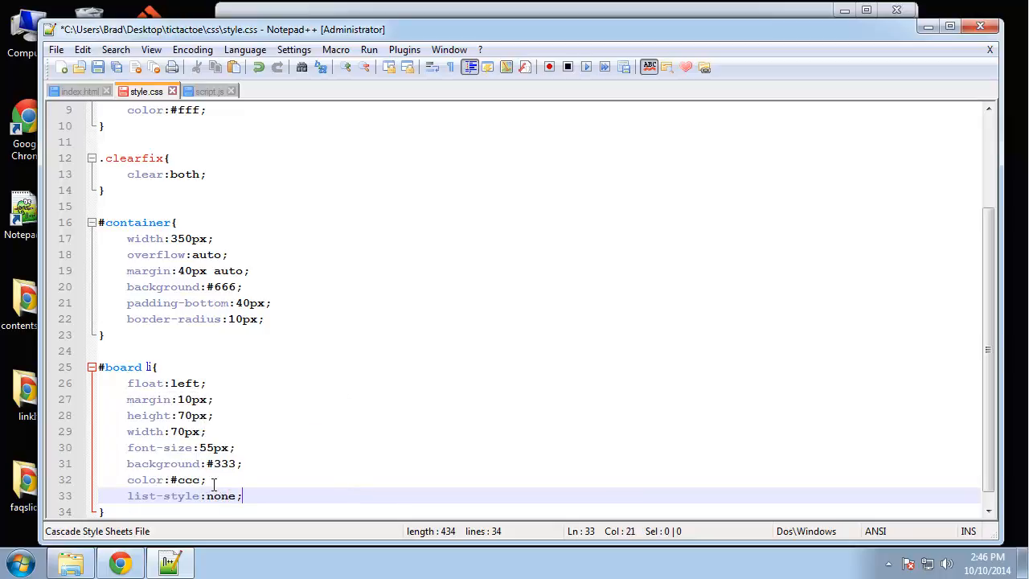
{"action": "key", "text": "Enter"}
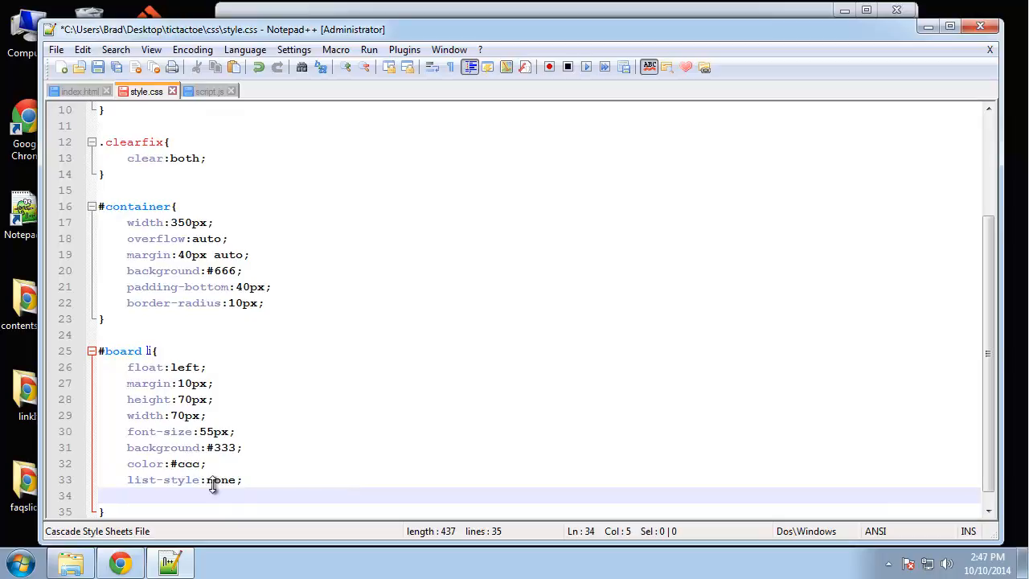
{"action": "type", "text": "text-align"}
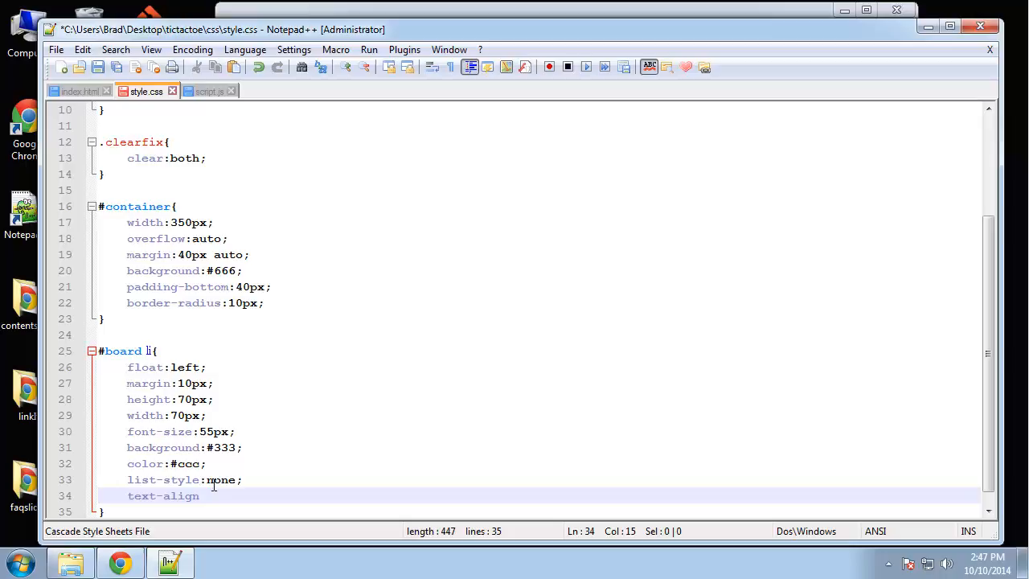
{"action": "type", "text": ":center;"}
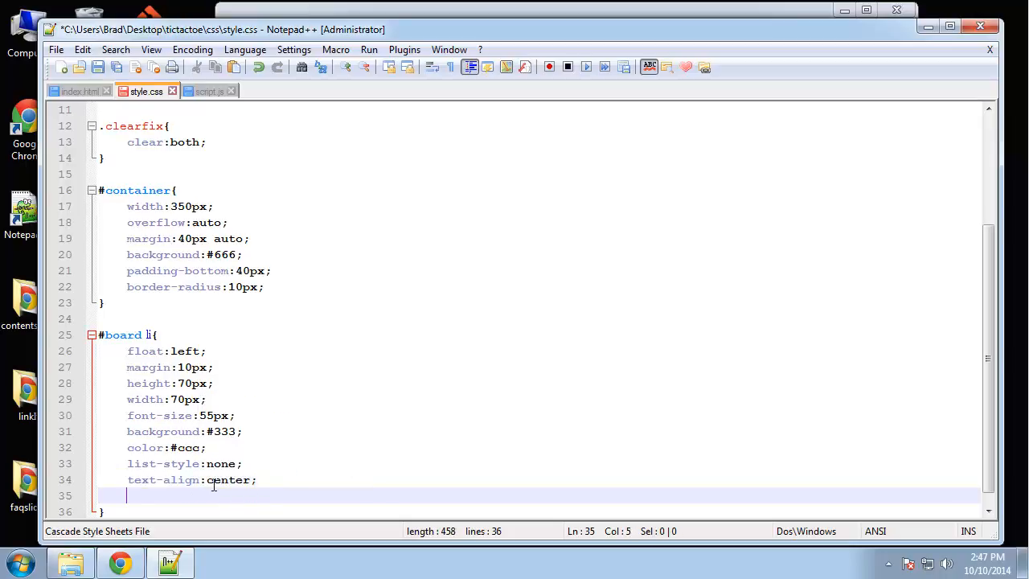
{"action": "type", "text": "border"}
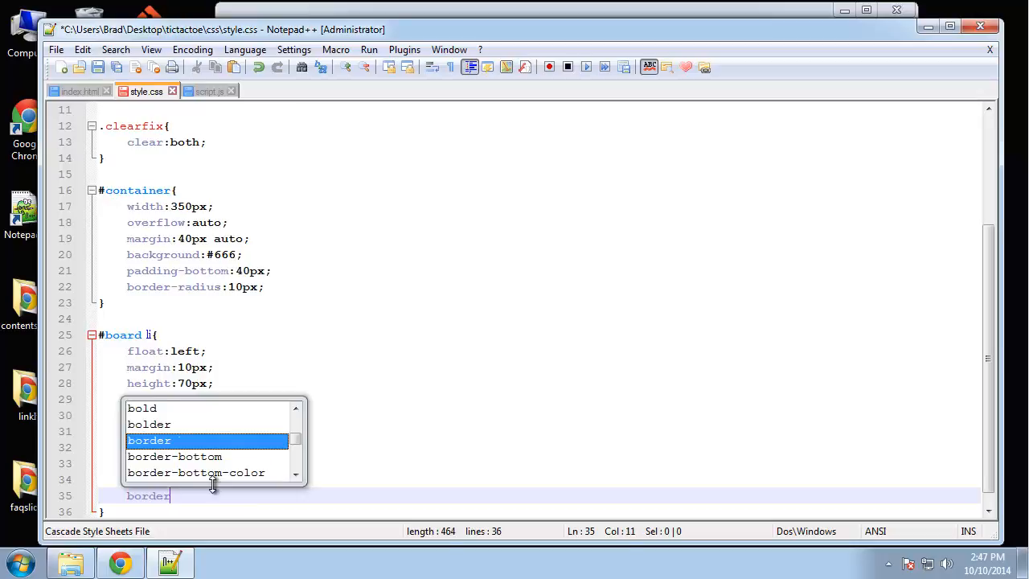
{"action": "type", "text": "-radius:5px;"}
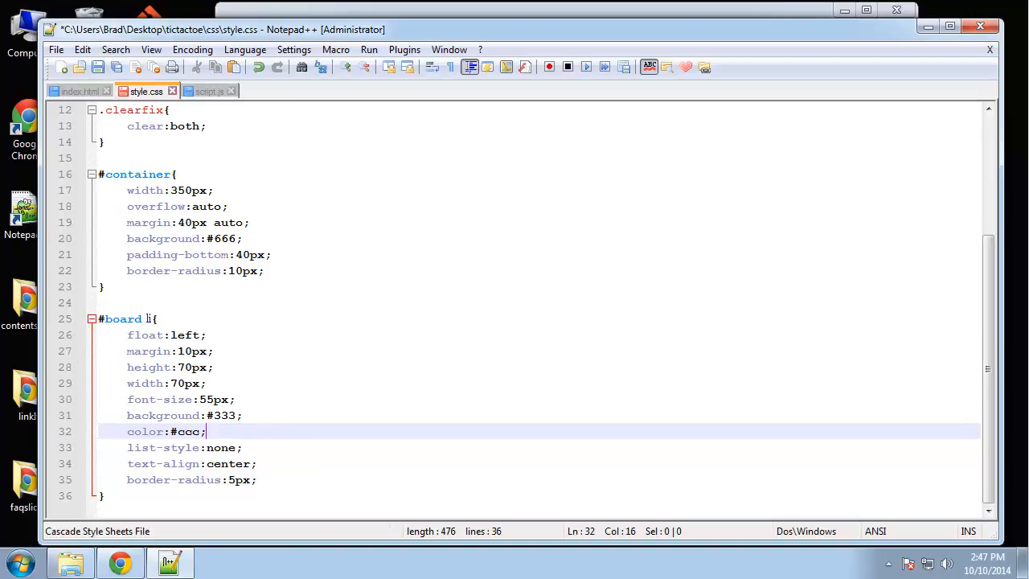
{"action": "left_click", "coordinate": [110, 496]}
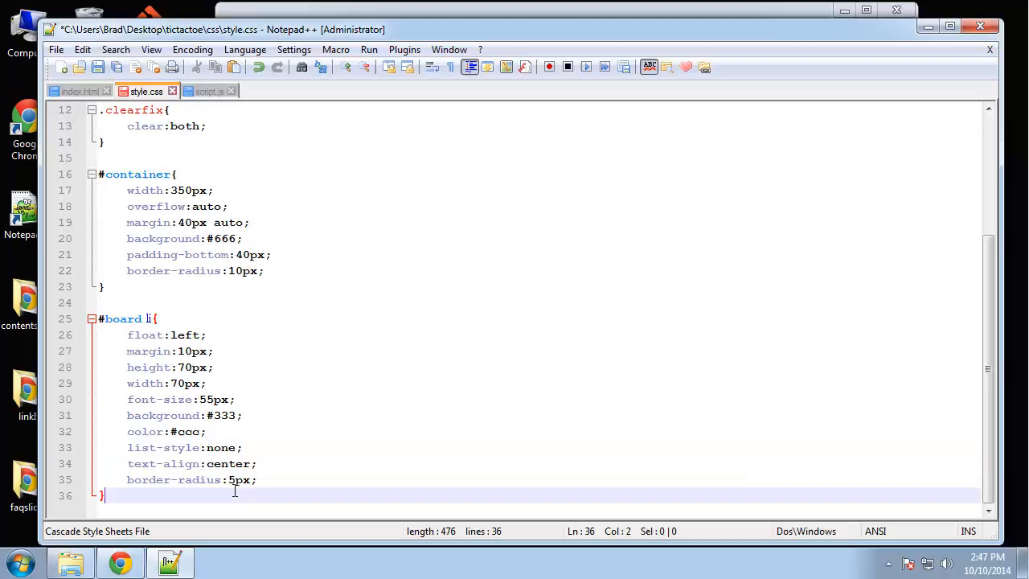
{"action": "type", "text": "#board"}
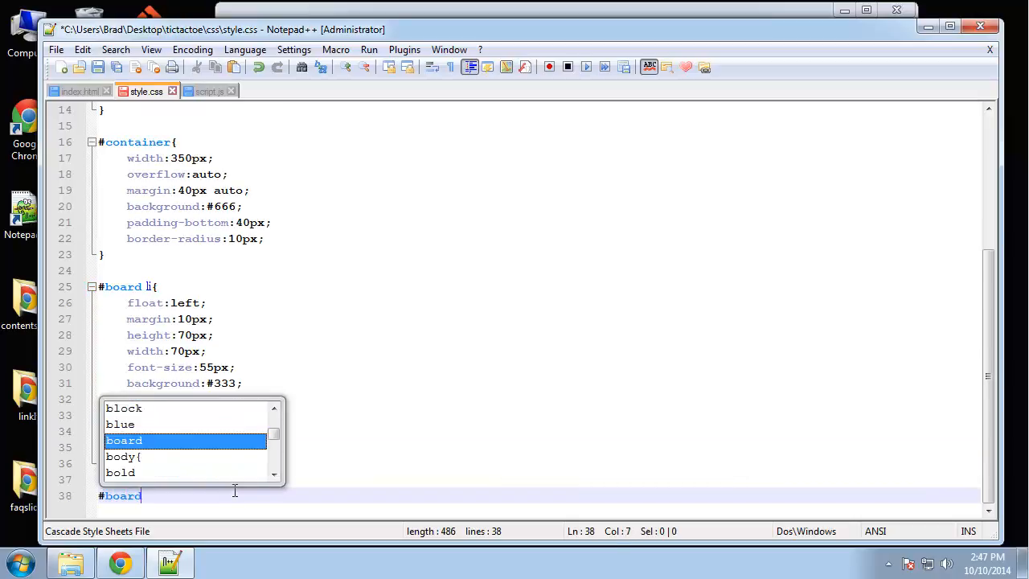
Write a #board li:hover rule with cursor:pointer and background:#000
{"action": "type", "text": "li"}
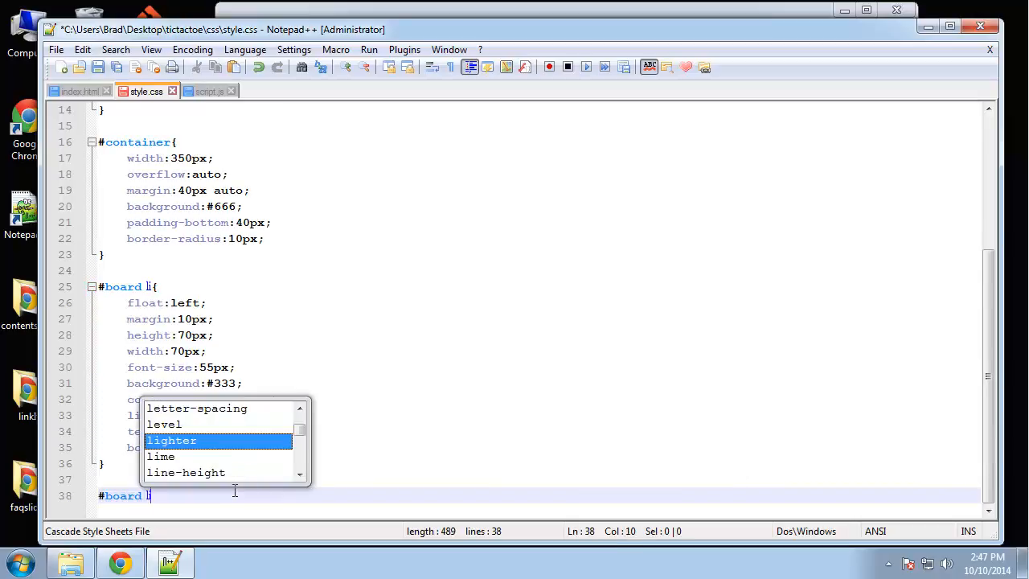
{"action": "type", "text": ":hover{"}
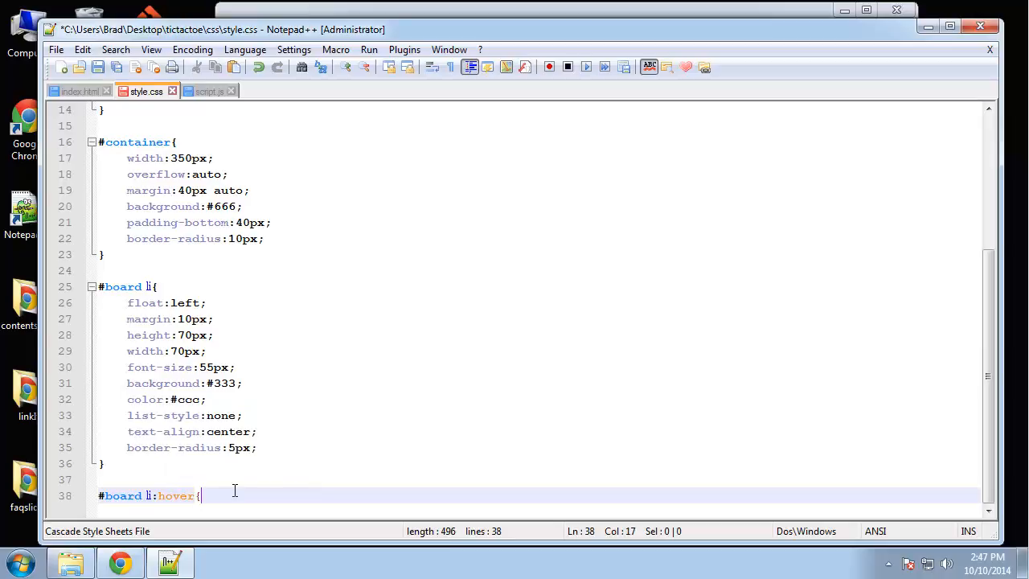
{"action": "type", "text": "cu"}
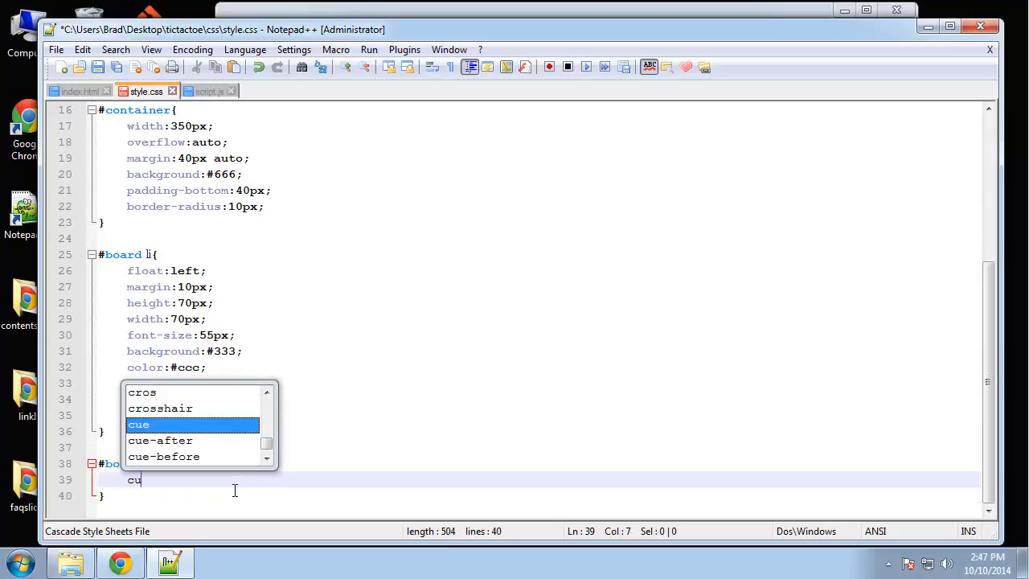
{"action": "type", "text": "rsor:pointe"}
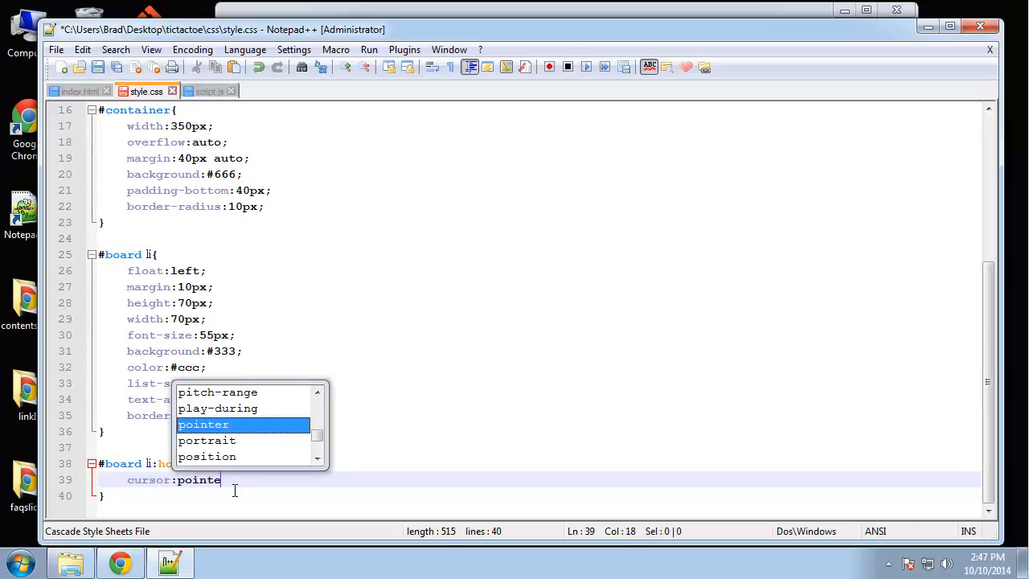
{"action": "key", "text": "Enter"}
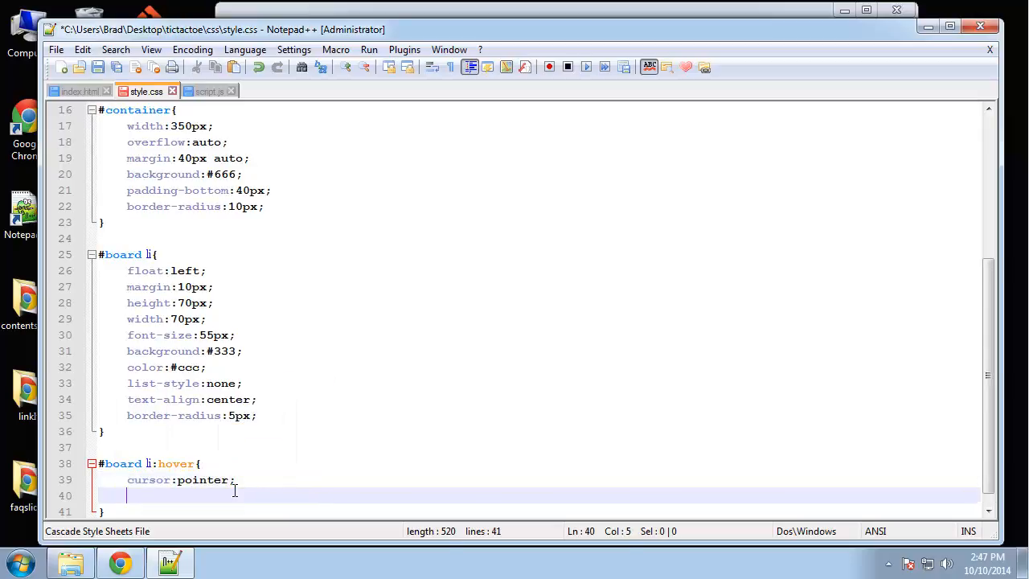
{"action": "type", "text": "background:#000;"}
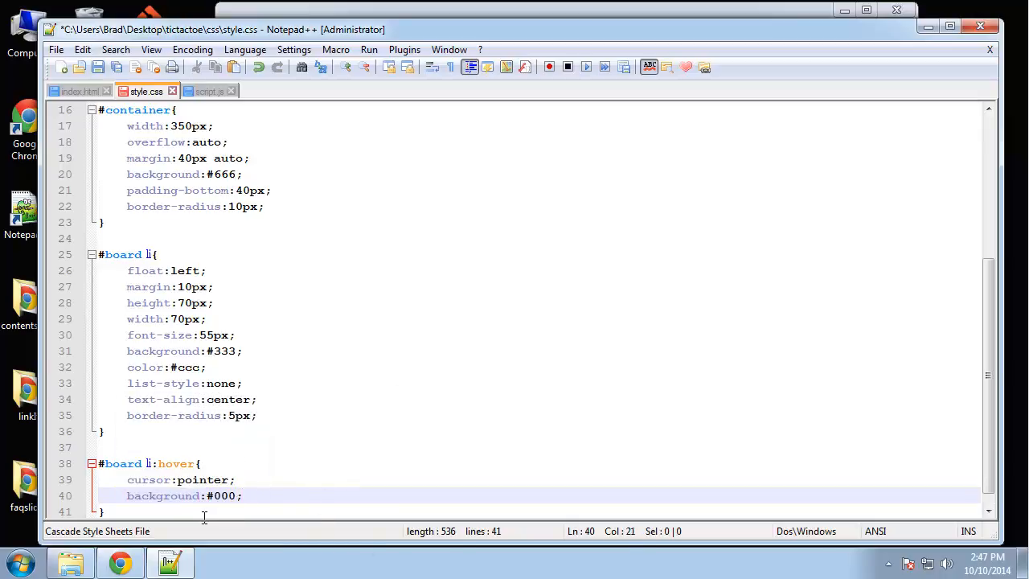
Start a #reset rule with border:0 and background:#444
{"action": "type", "text": "#"}
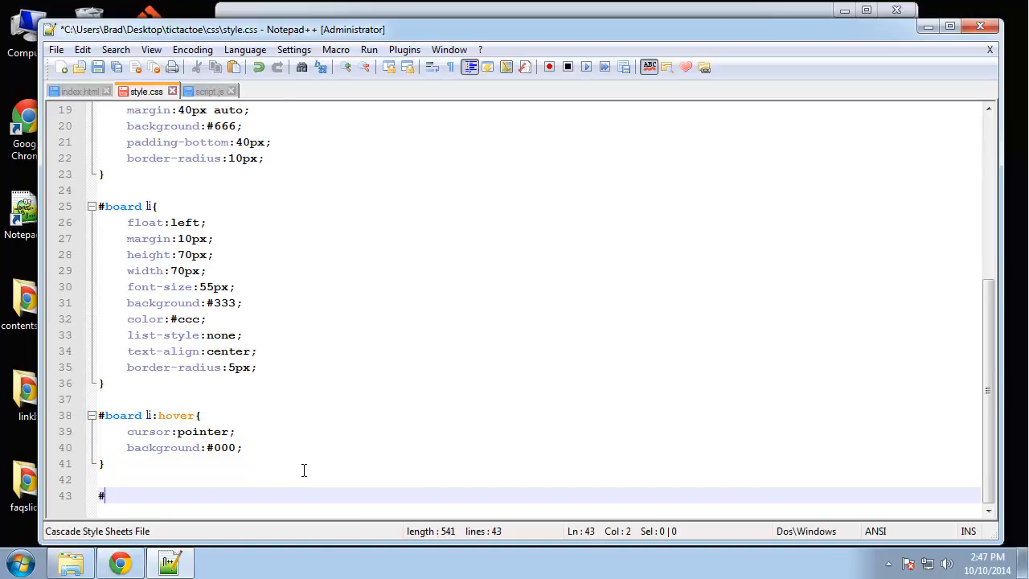
{"action": "type", "text": "reset{"}
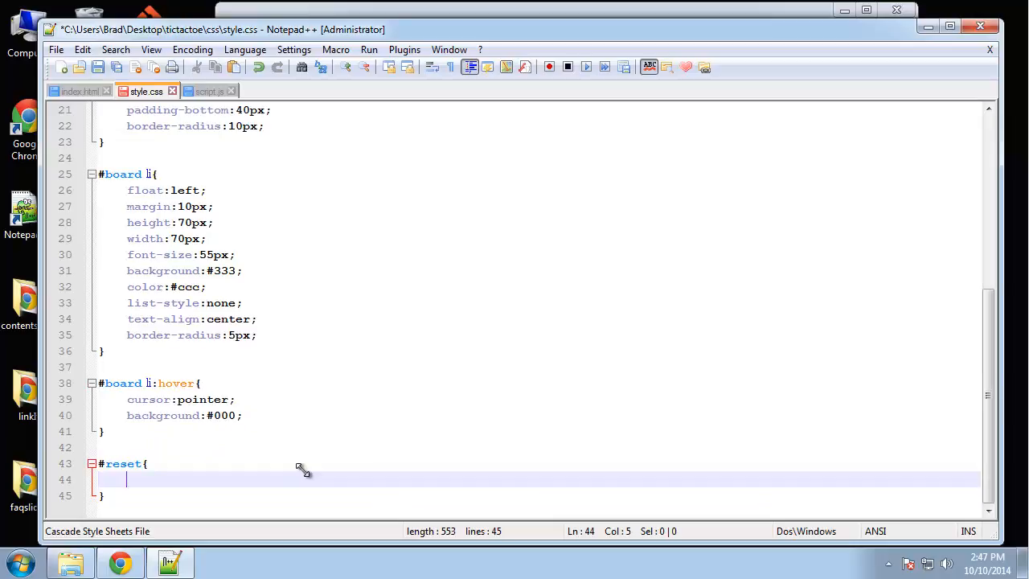
{"action": "type", "text": "border:0"}
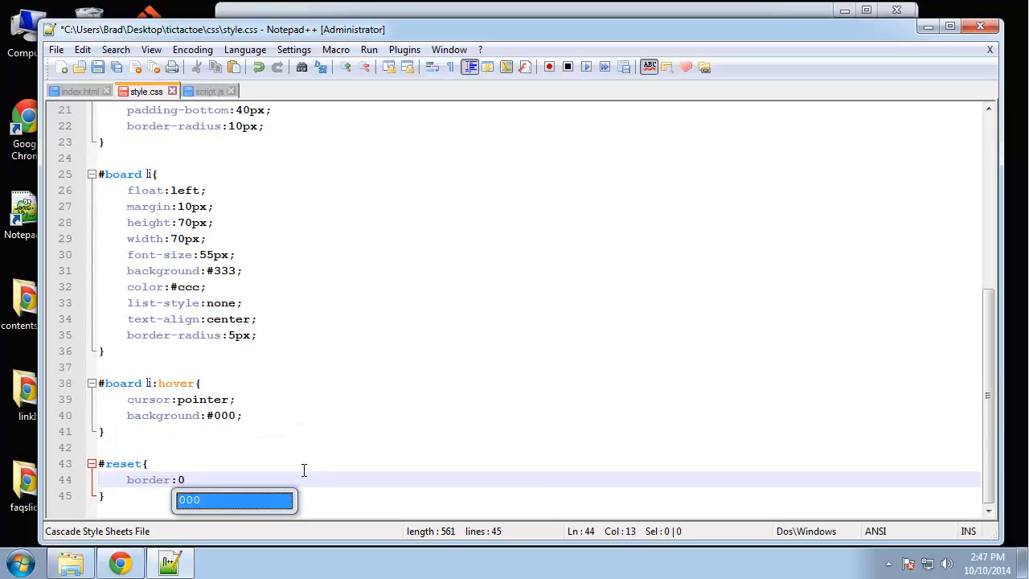
{"action": "type", "text": "background:"}
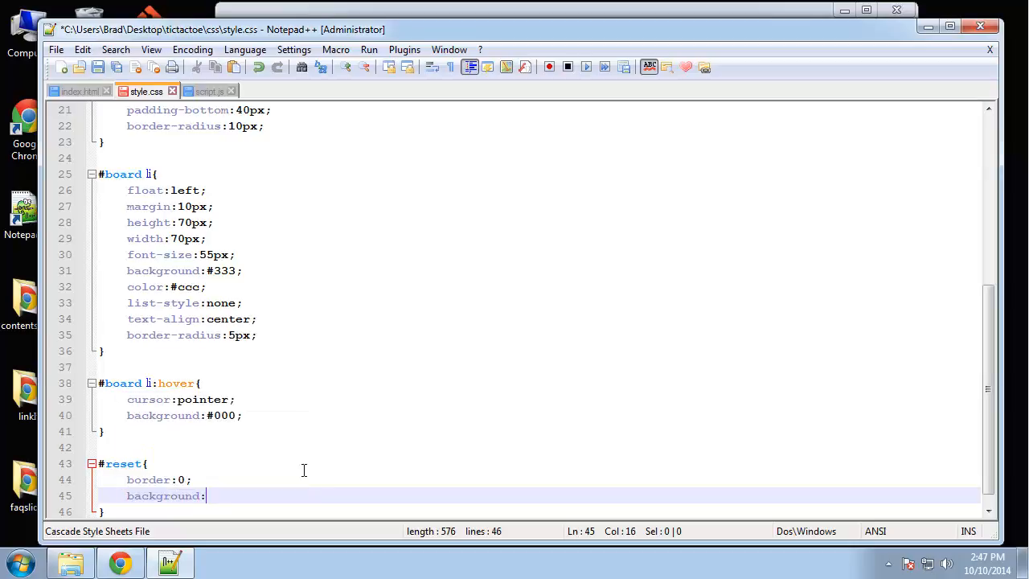
{"action": "type", "text": "#444"}
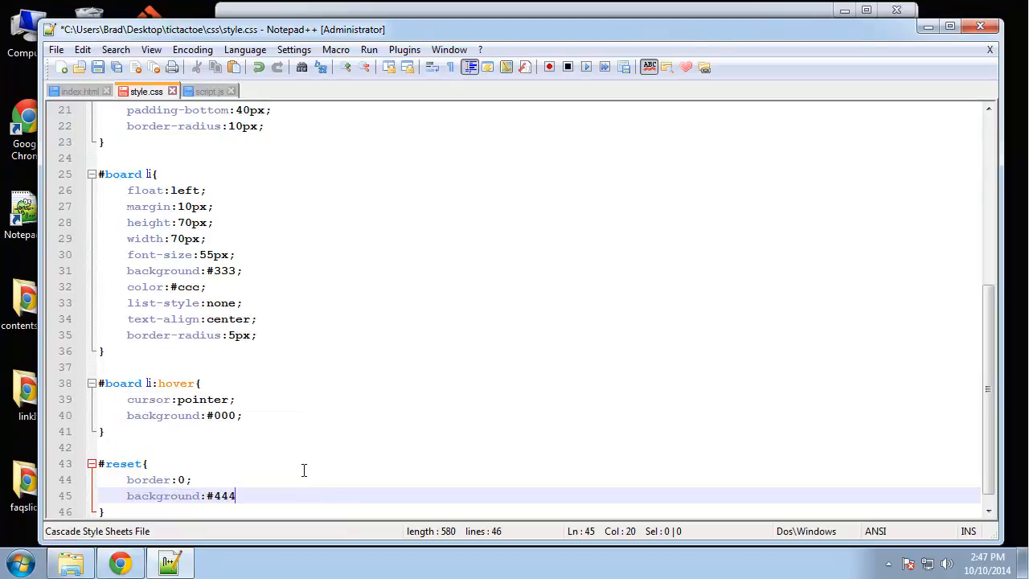
{"action": "type", "text": ";"}
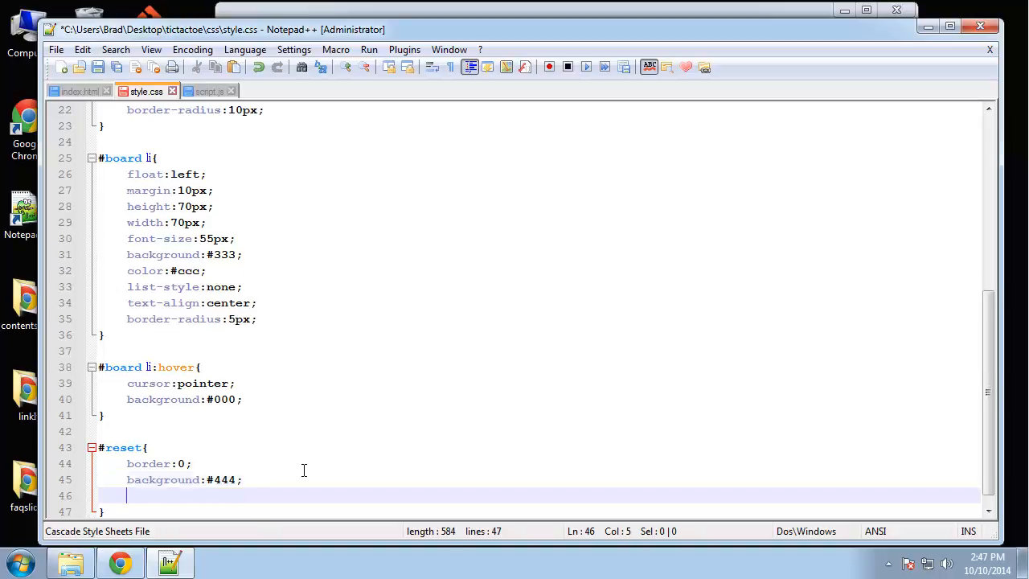
Finish #reset with color:#fff, width:70%, padding:15px and border-radius:5px
{"action": "type", "text": "color:#fff;"}
{"action": "type", "text": "width:"}
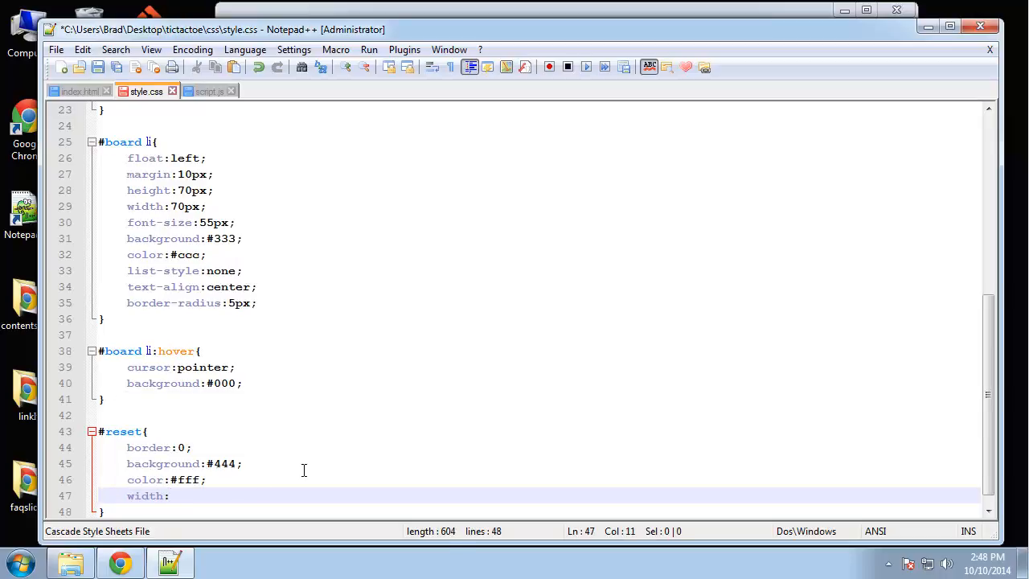
{"action": "type", "text": "70%;"}
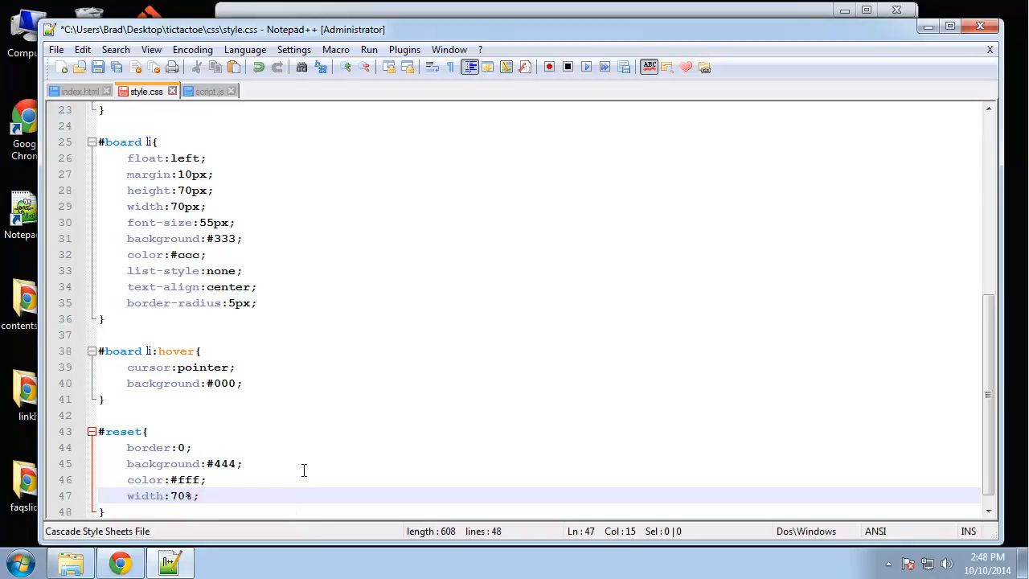
{"action": "type", "text": "padding:15px;"}
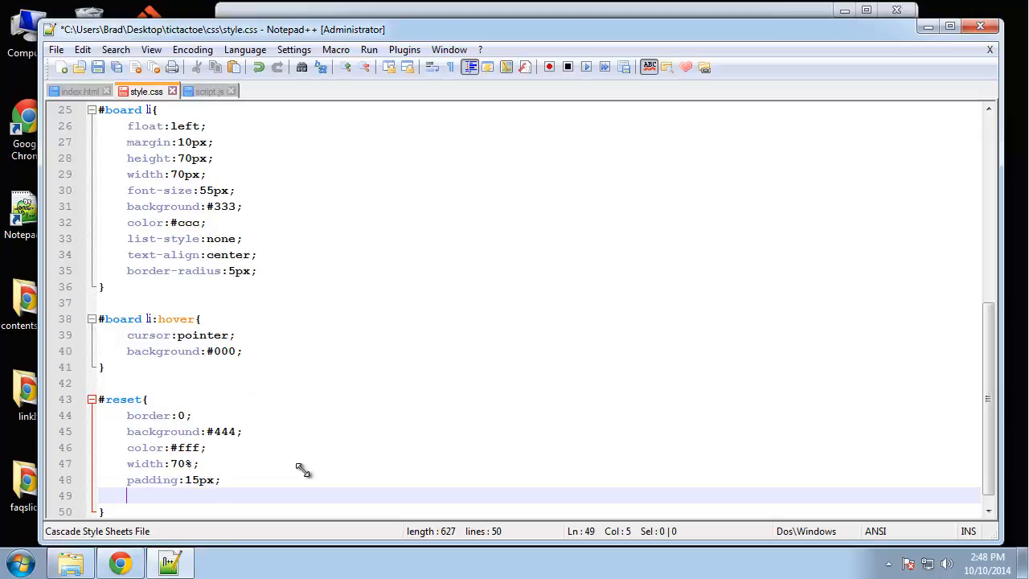
{"action": "type", "text": "border-radius:"}
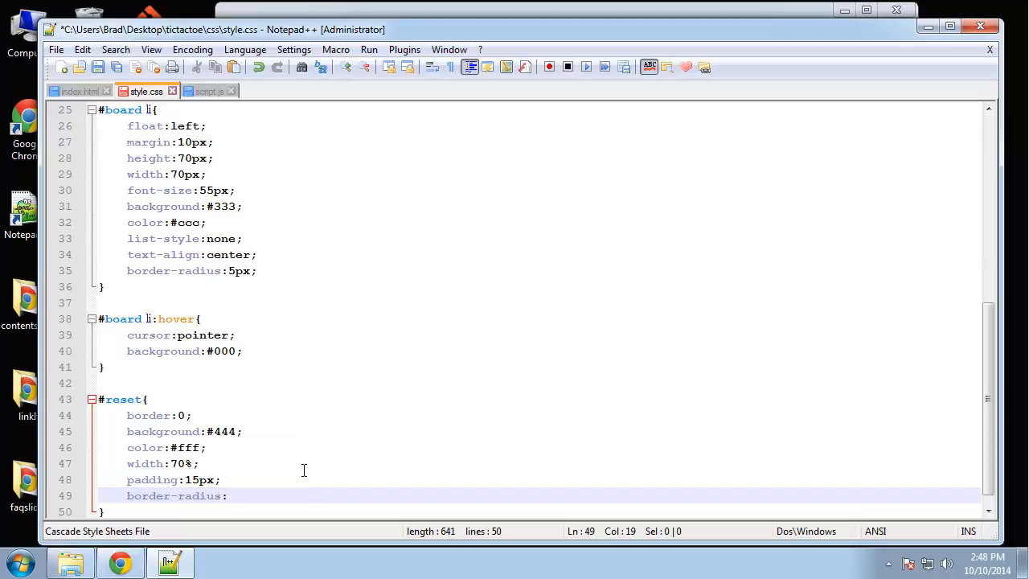
{"action": "type", "text": "5px;"}
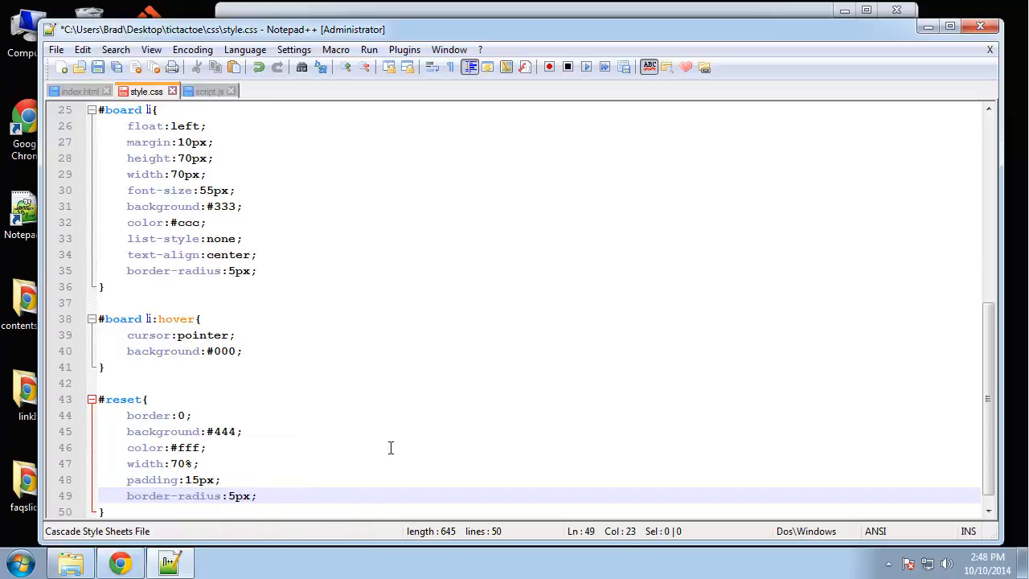
{"action": "mouse_move", "coordinate": [817, 421]}
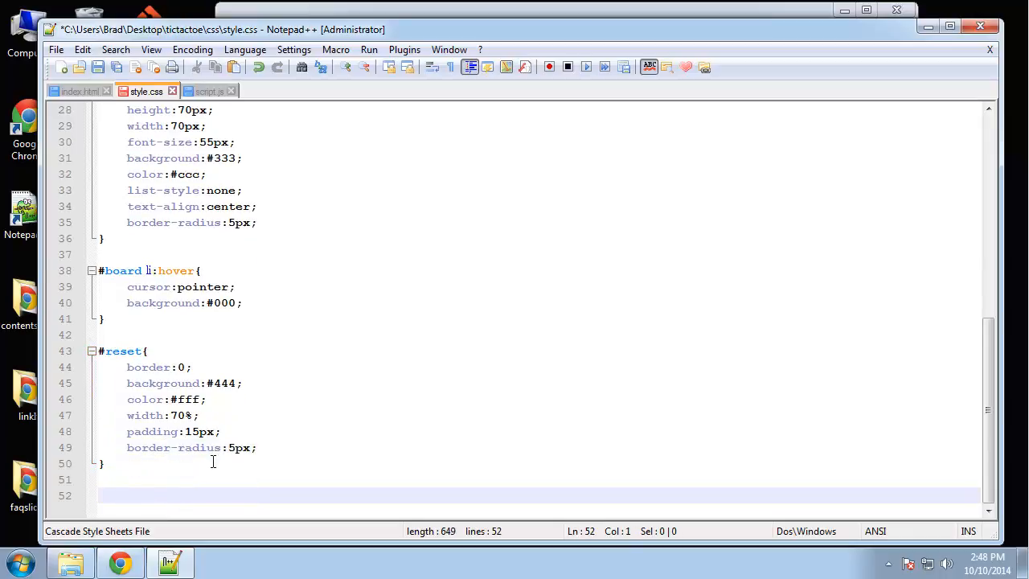
Write a .o rule with color:green !important
{"action": "type", "text": "o"}
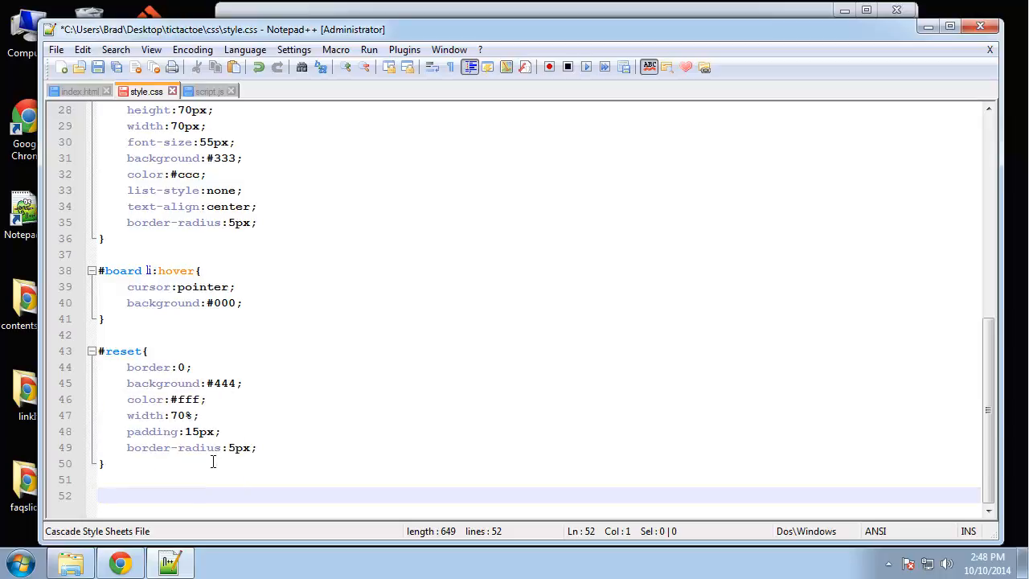
{"action": "type", "text": ".o{"}
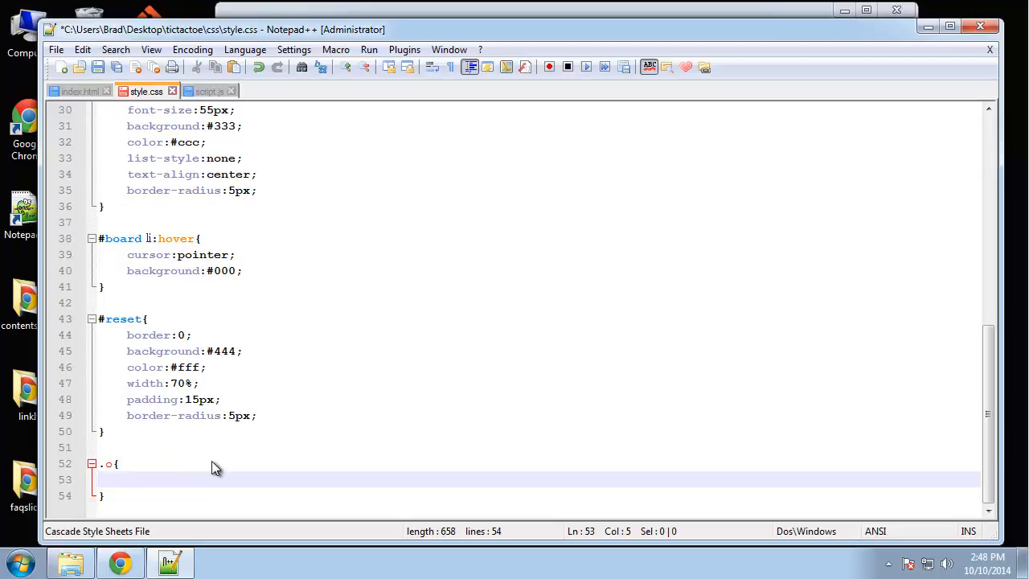
{"action": "type", "text": "color:"}
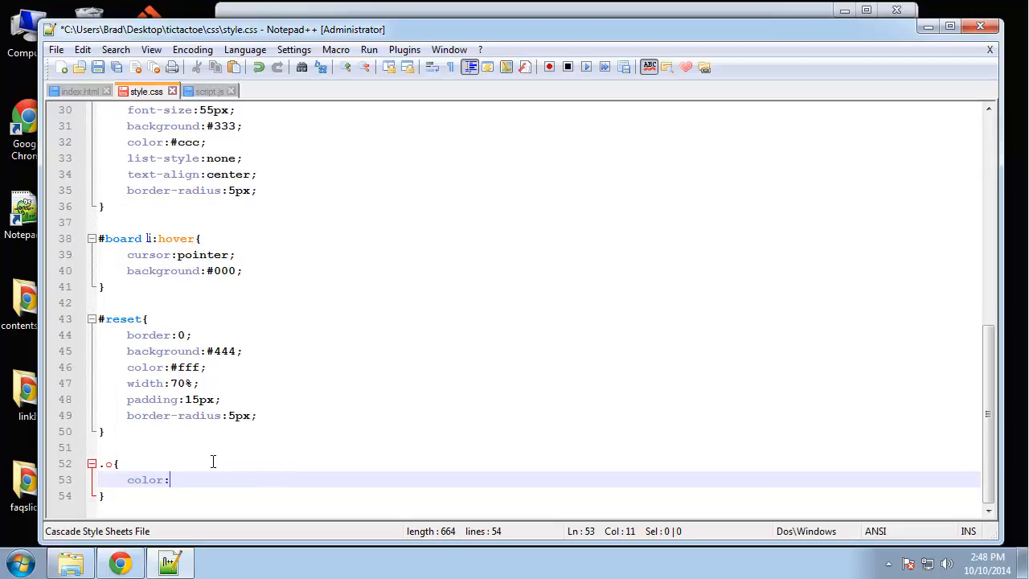
{"action": "type", "text": "green"}
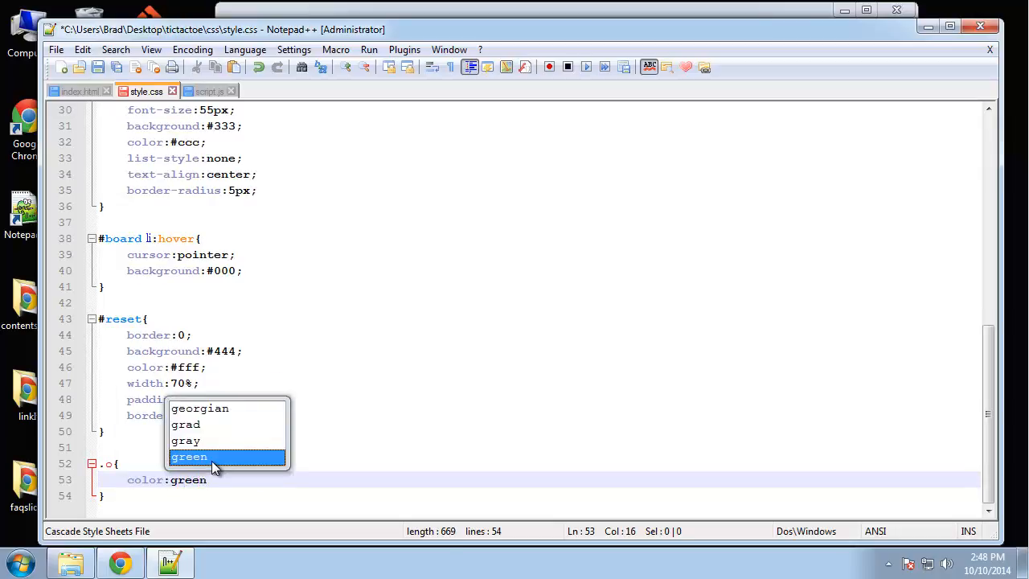
{"action": "type", "text": "!im"}
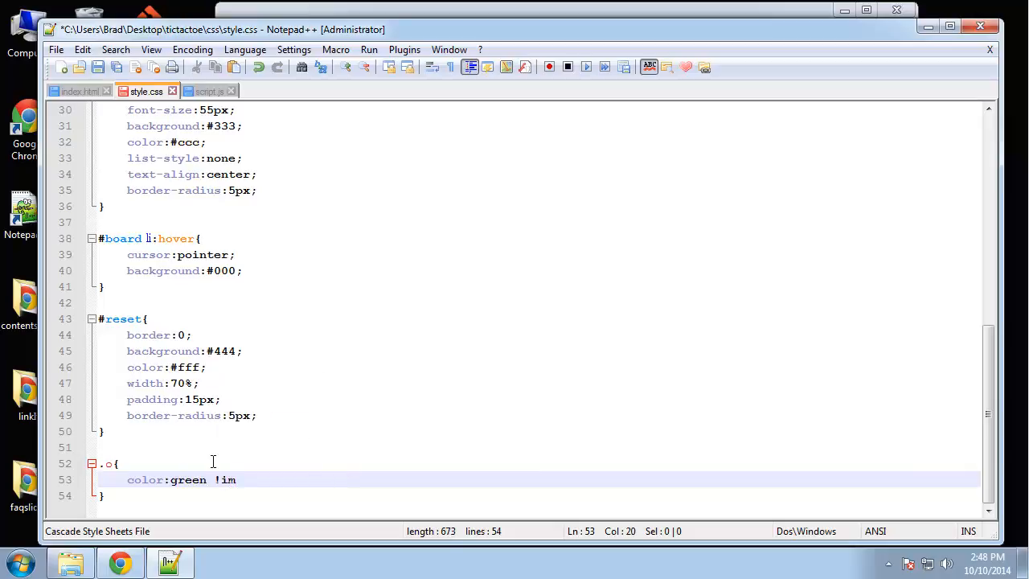
{"action": "type", "text": "portant;"}
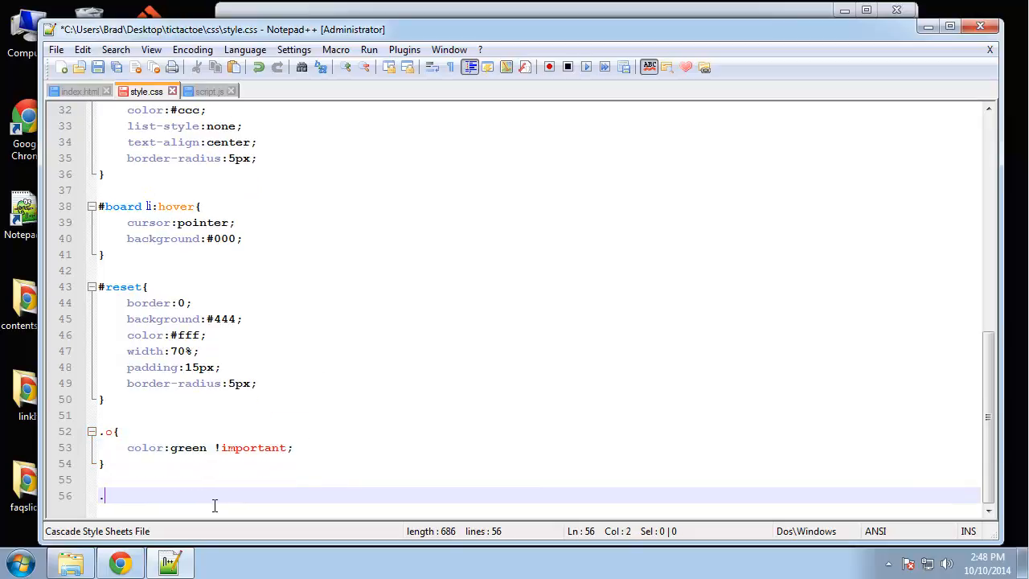
Write a .x rule with color:red !important
{"action": "type", "text": ".x{"}
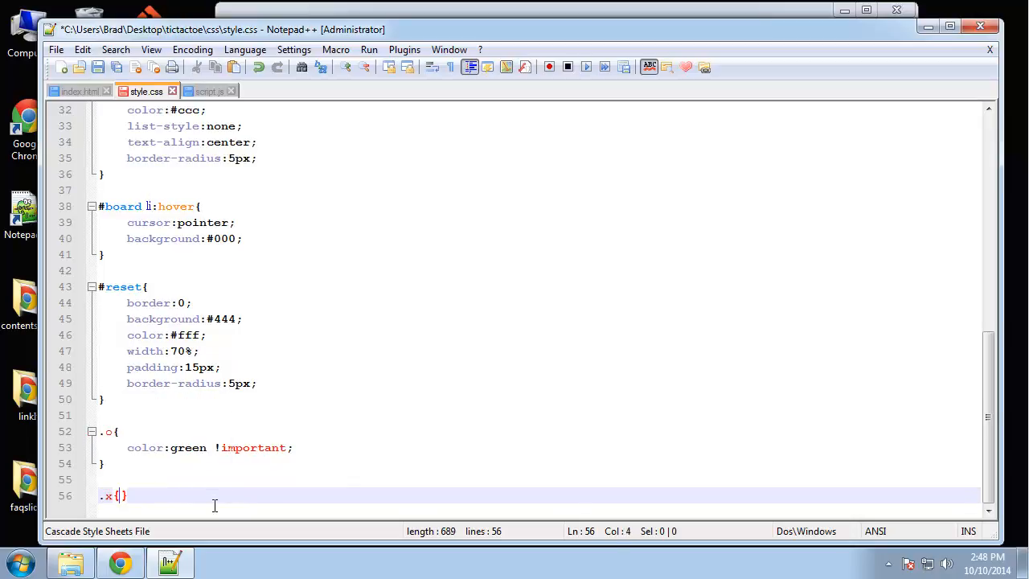
{"action": "type", "text": "color:red"}
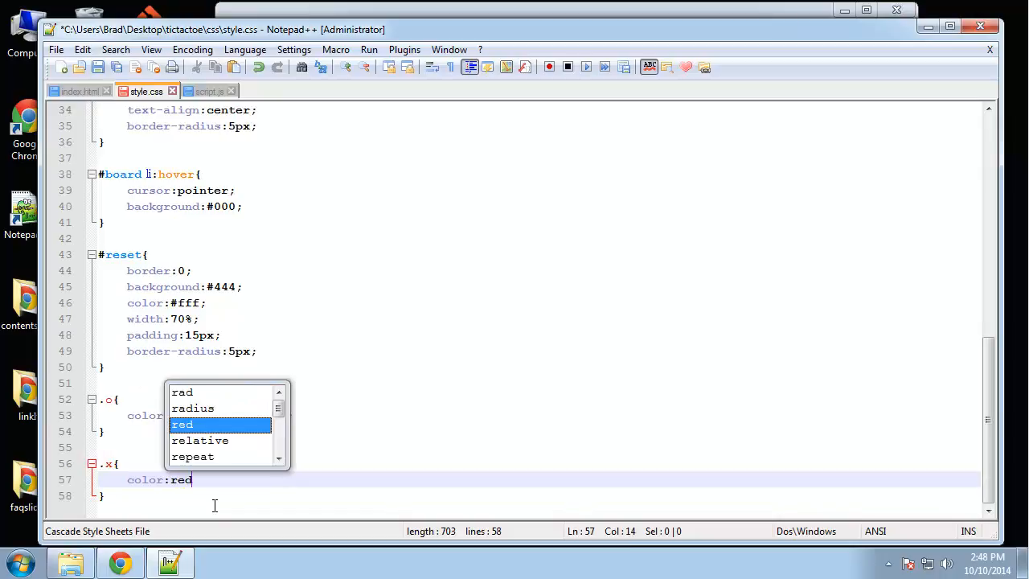
{"action": "type", "text": "!important;"}
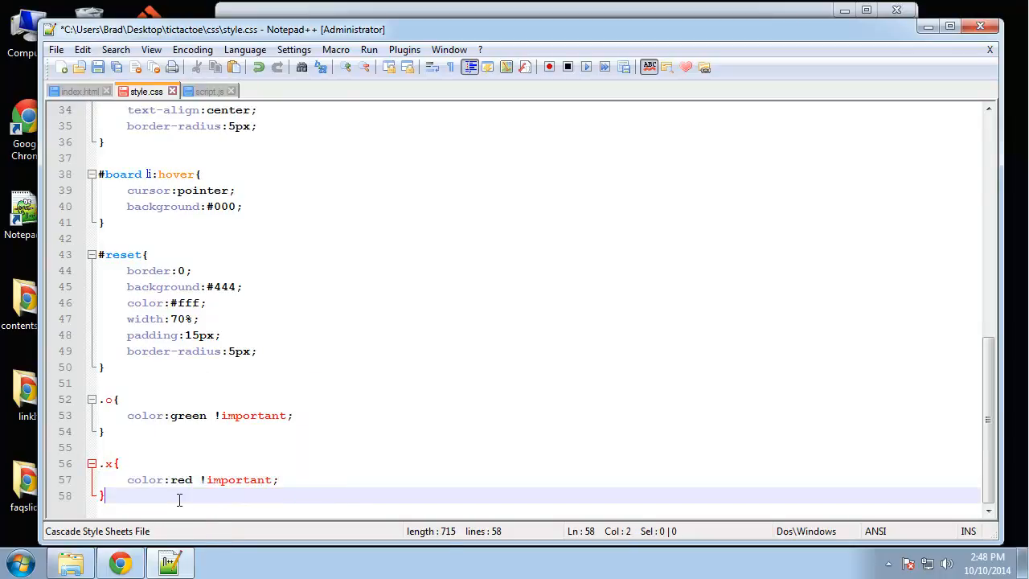
Write a footer rule with display:block, text-align:center and a padding-top value
{"action": "type", "text": "footer"}
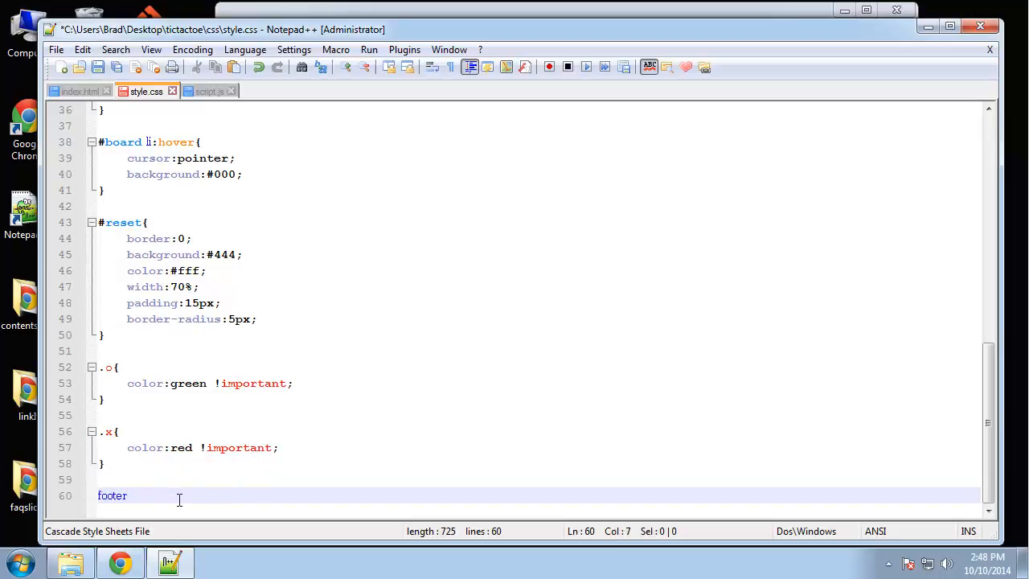
{"action": "type", "text": "{"}
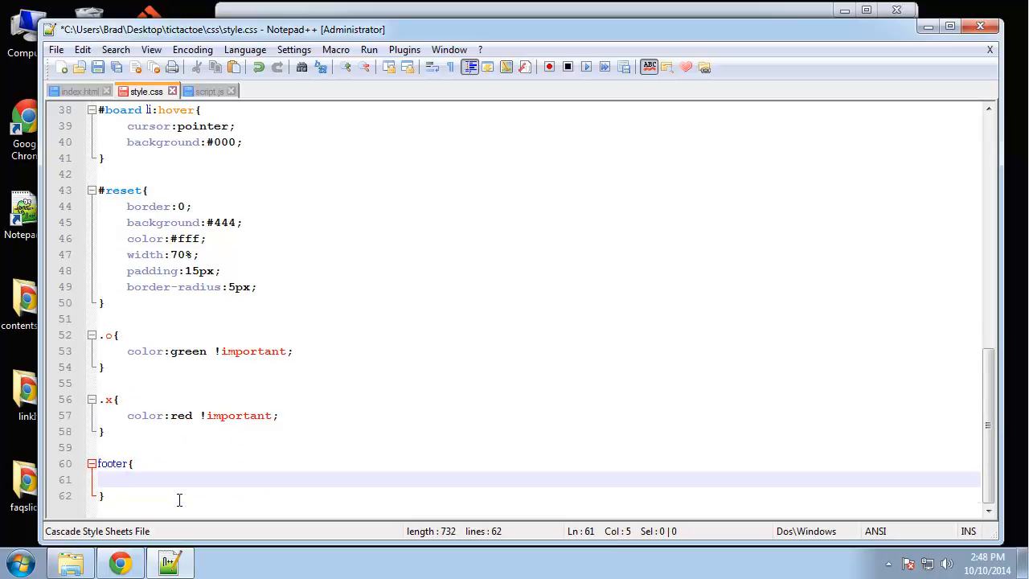
{"action": "type", "text": "display:"}
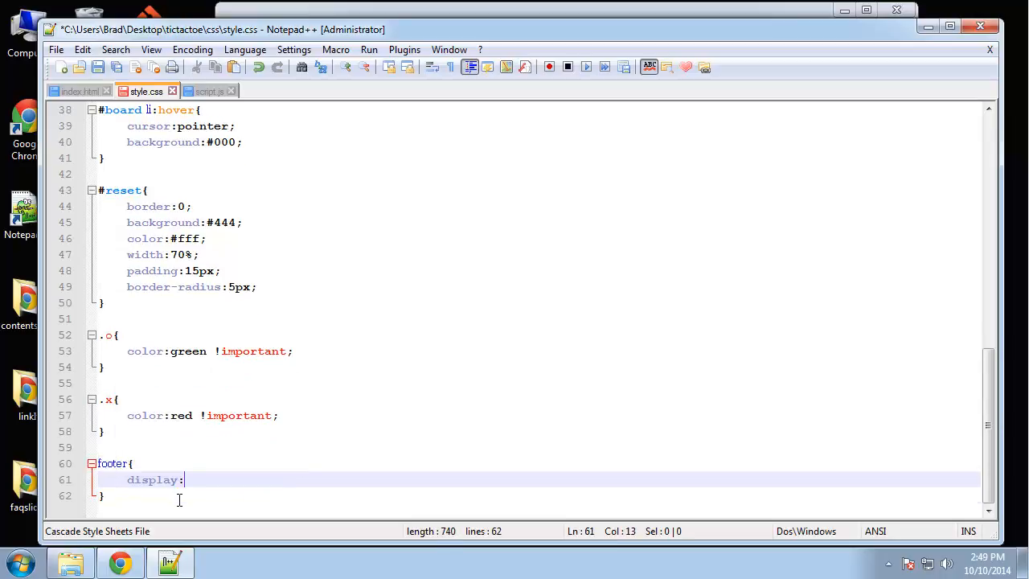
{"action": "type", "text": "block;"}
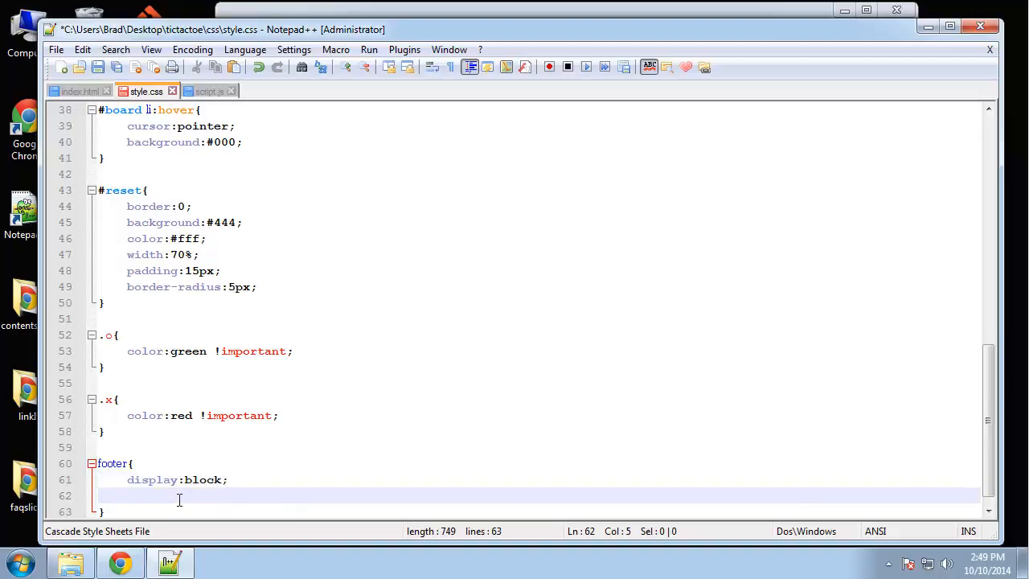
{"action": "type", "text": "text-align"}
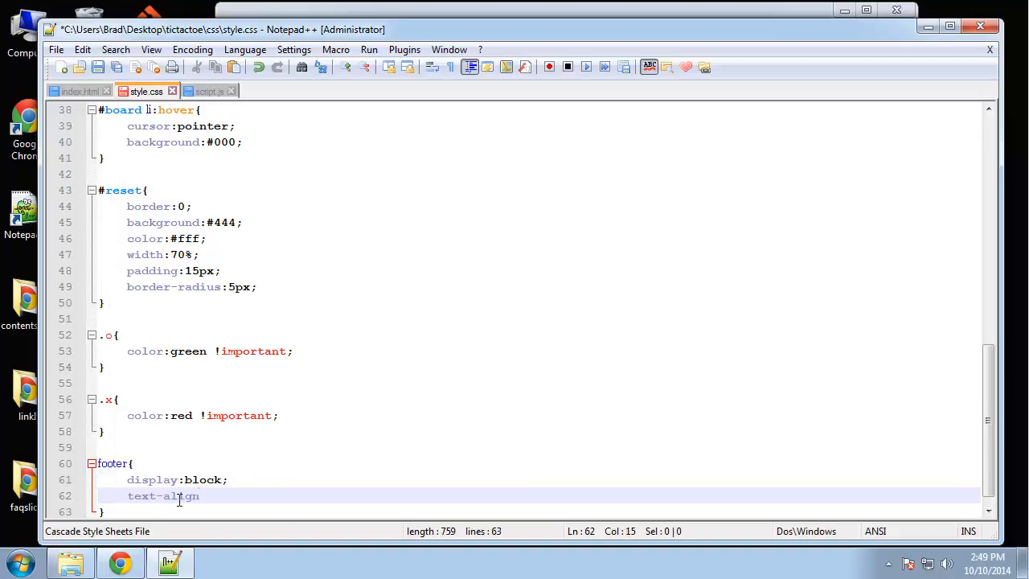
{"action": "type", "text": ":center;"}
{"action": "type", "text": "padding"}
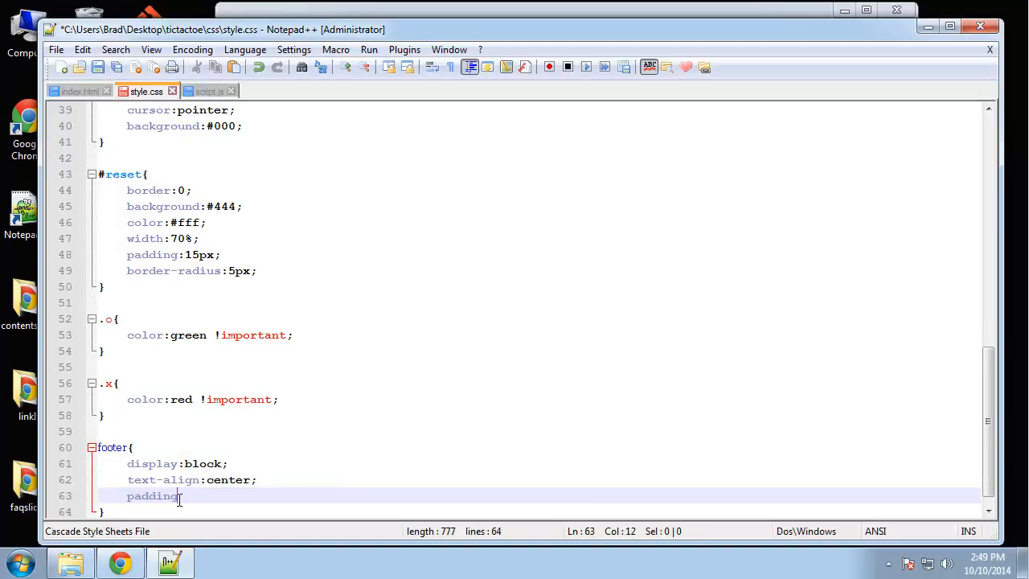
{"action": "type", "text": "-top:"}
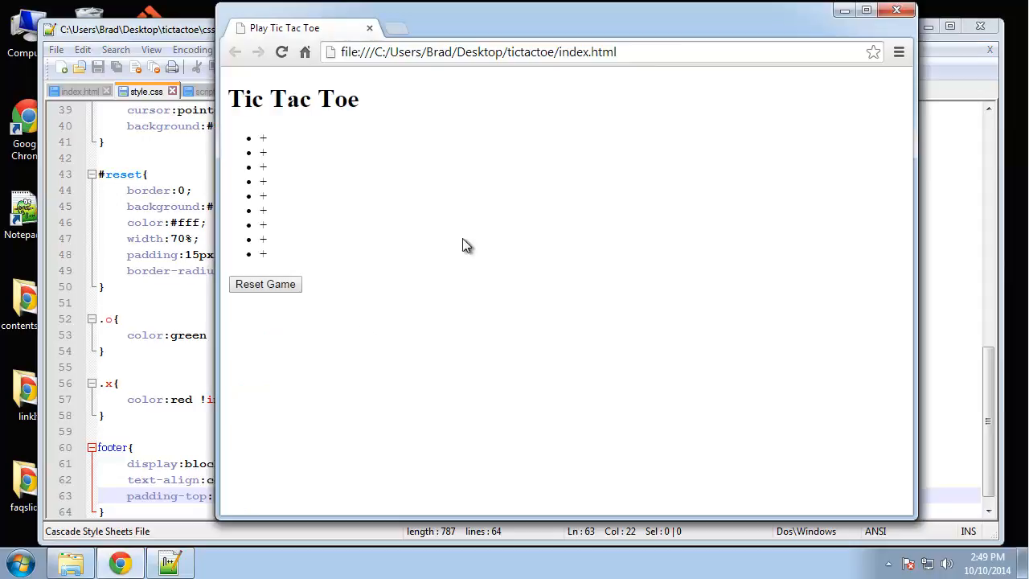
Reload index.html so the styled board and Reset Game button render
{"action": "left_click", "coordinate": [282, 52]}
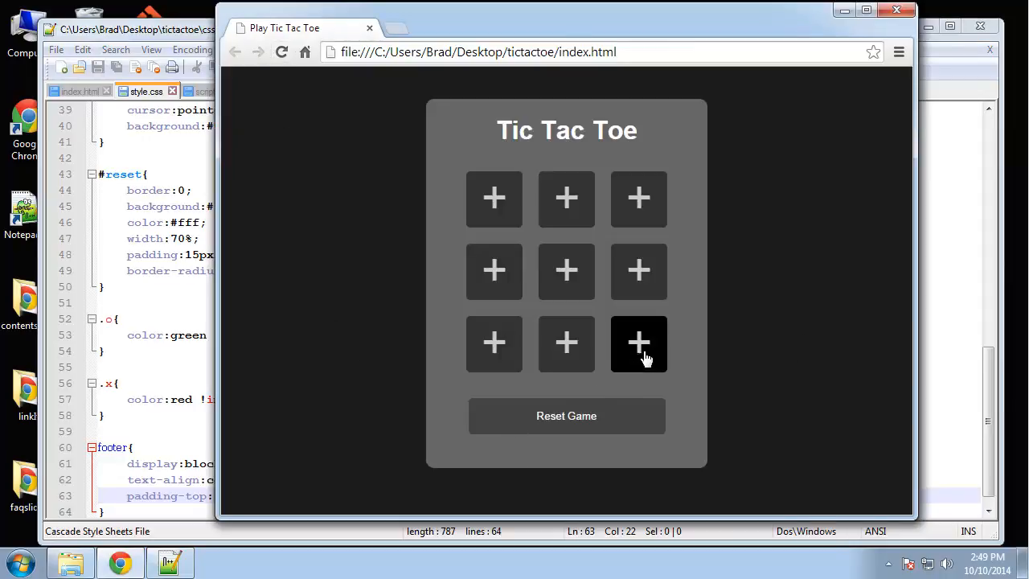
{"action": "mouse_move", "coordinate": [537, 427]}
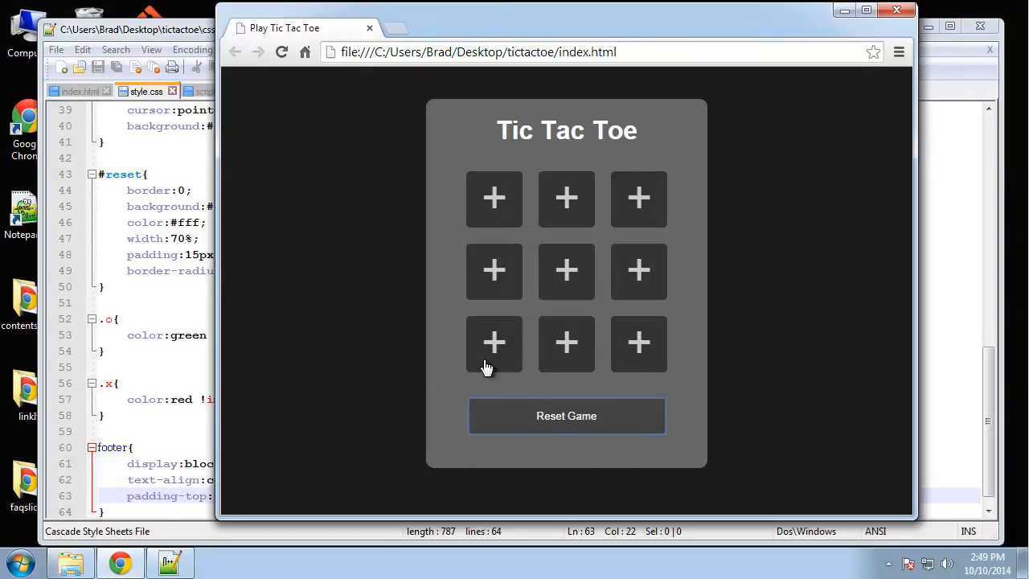
{"action": "mouse_move", "coordinate": [661, 341]}
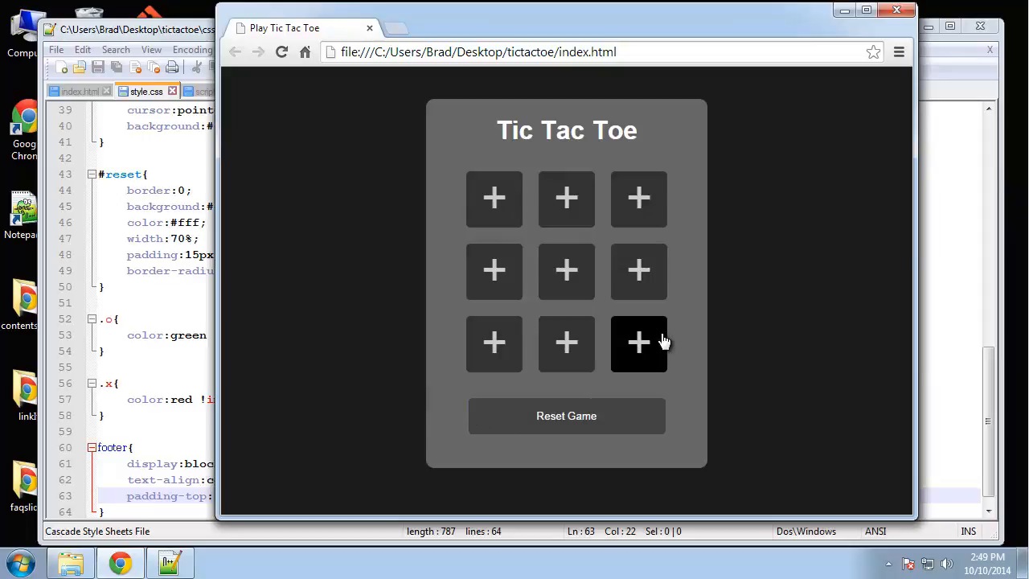
{"action": "mouse_move", "coordinate": [253, 305]}
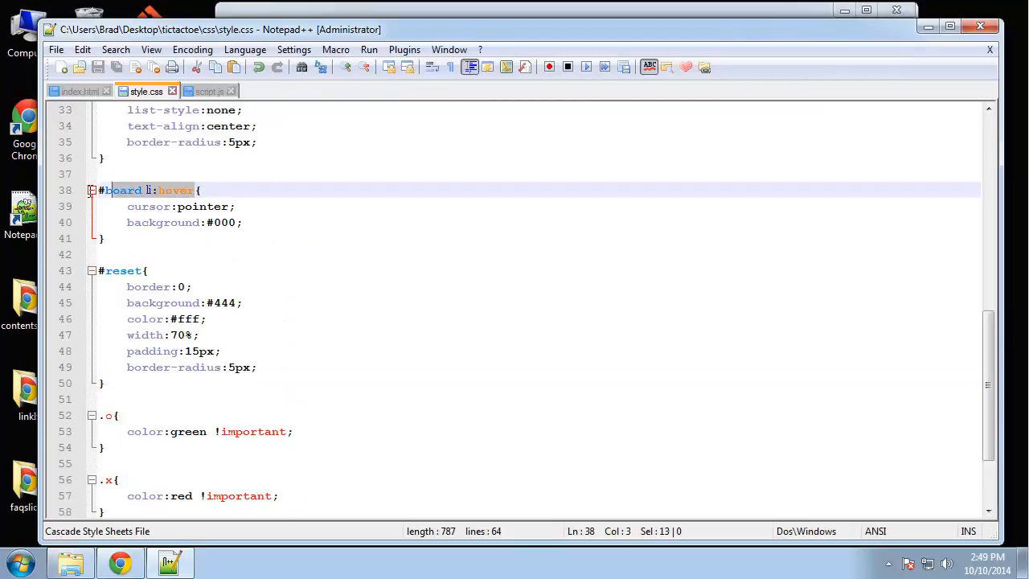
Append a ', #reset:hover' selector to the '#board li:hover' rule
{"action": "left_click", "coordinate": [194, 190]}
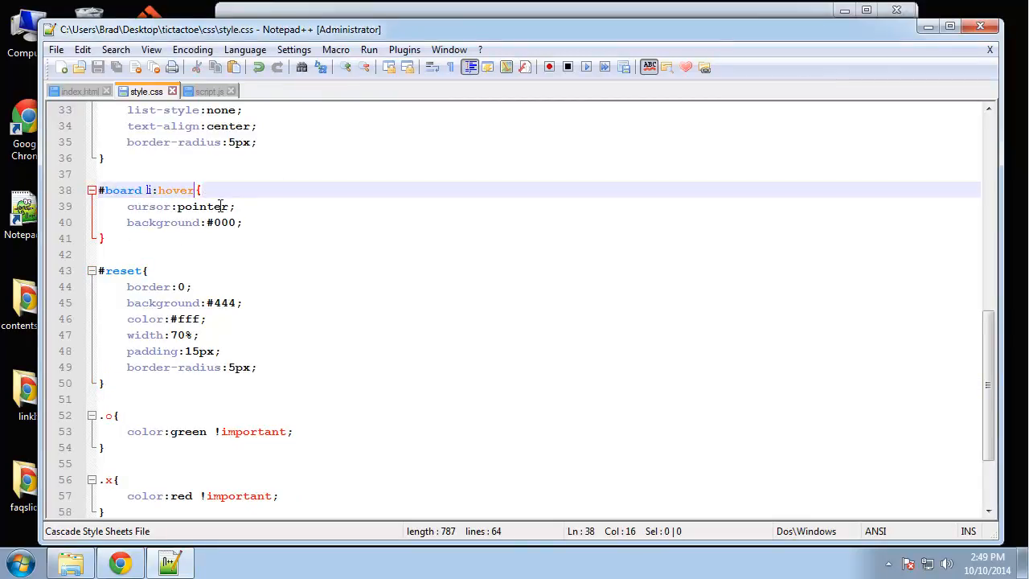
{"action": "type", "text": ","}
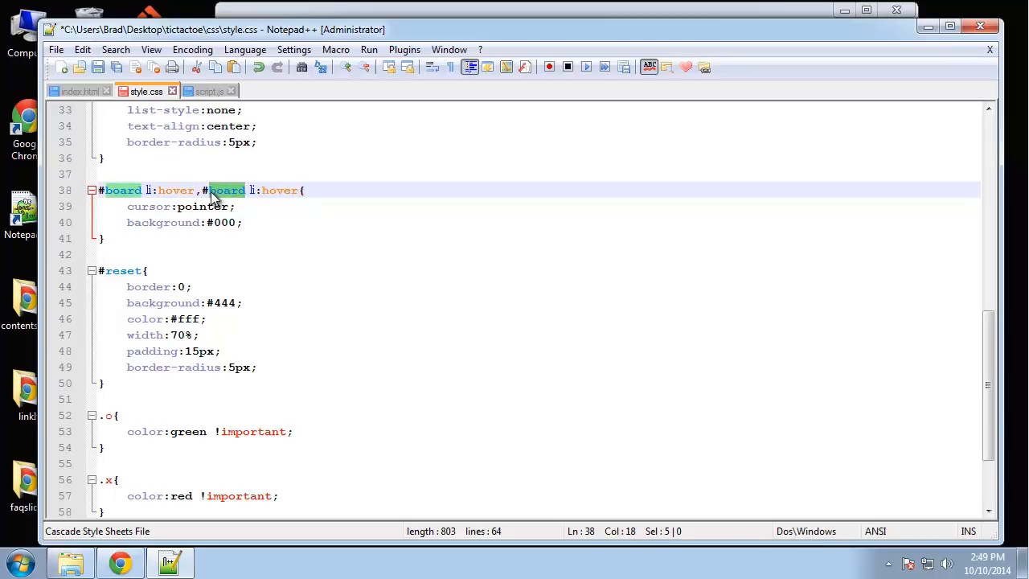
{"action": "type", "text": "reset"}
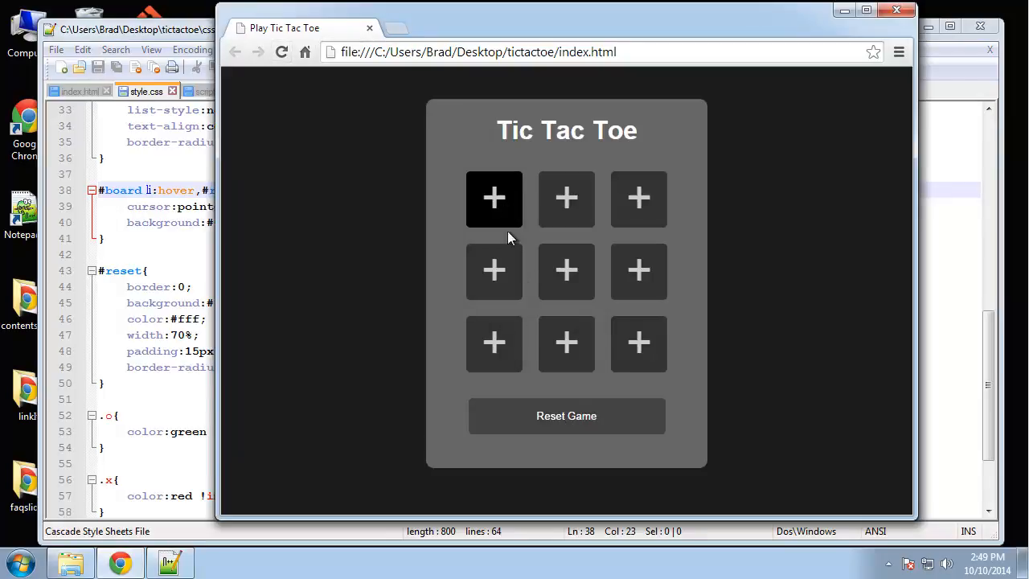
{"action": "mouse_move", "coordinate": [807, 306]}
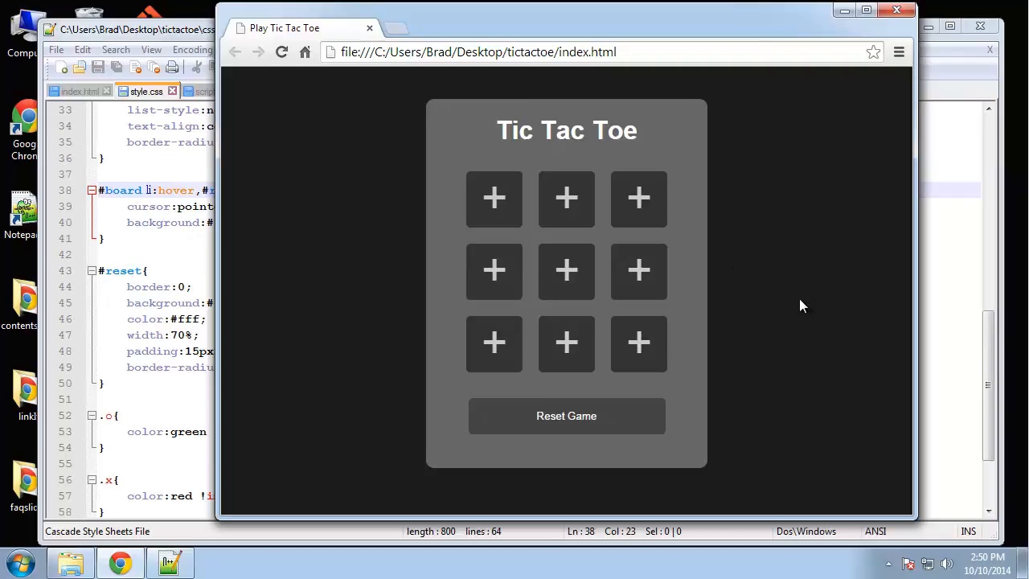
{"action": "mouse_move", "coordinate": [799, 303]}
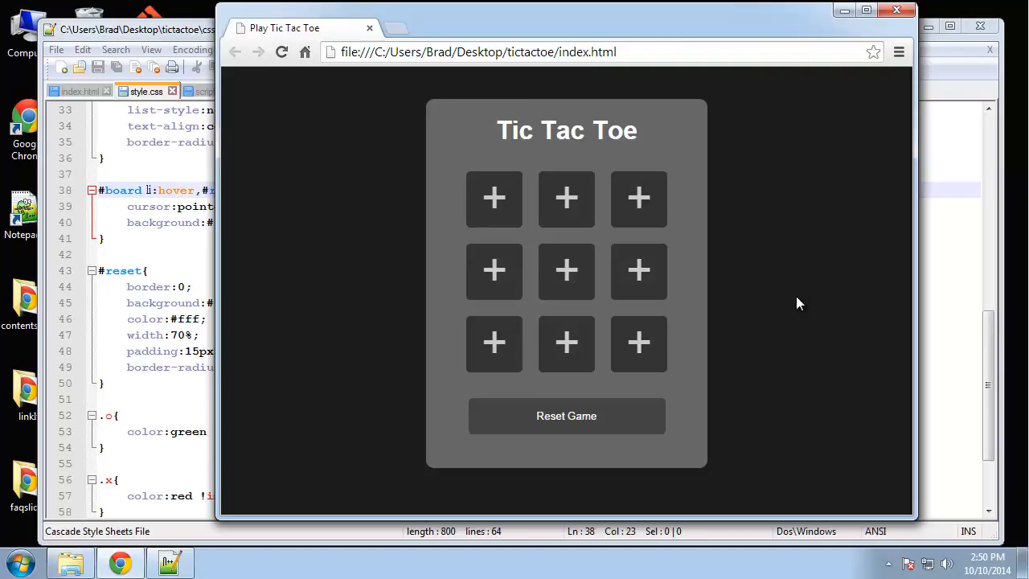